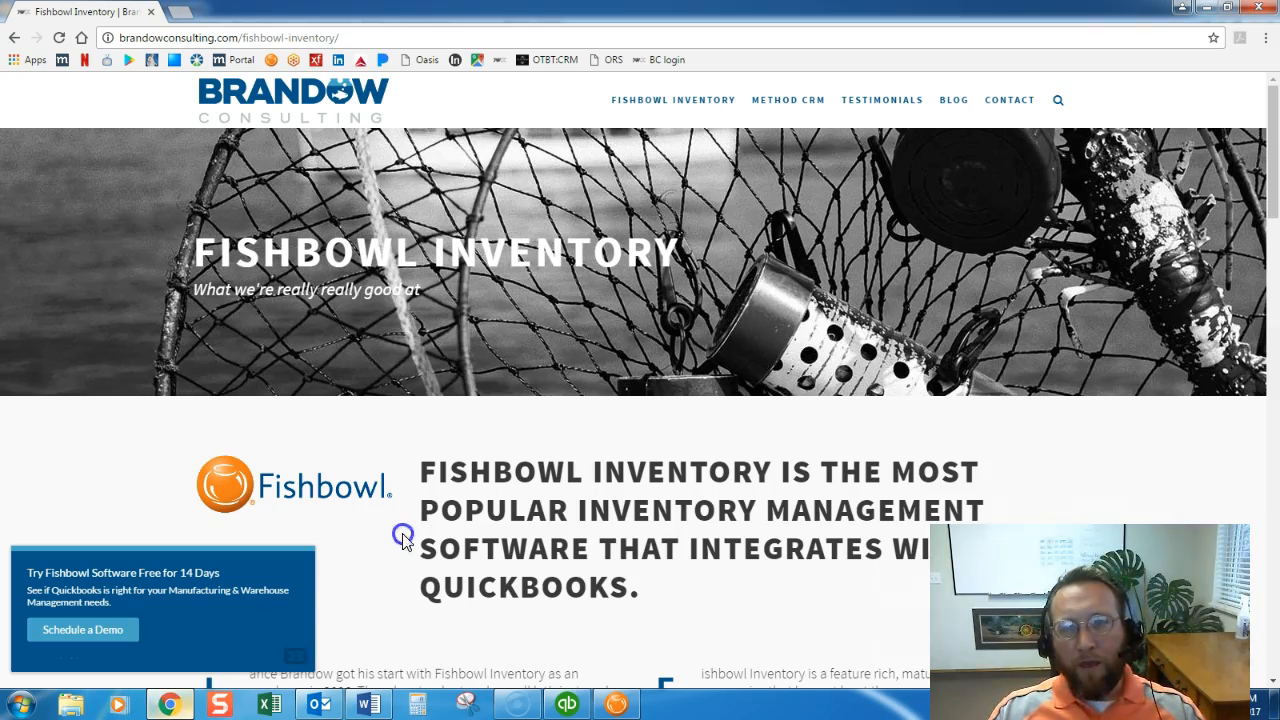
{"action": "mouse_move", "coordinate": [476, 480]}
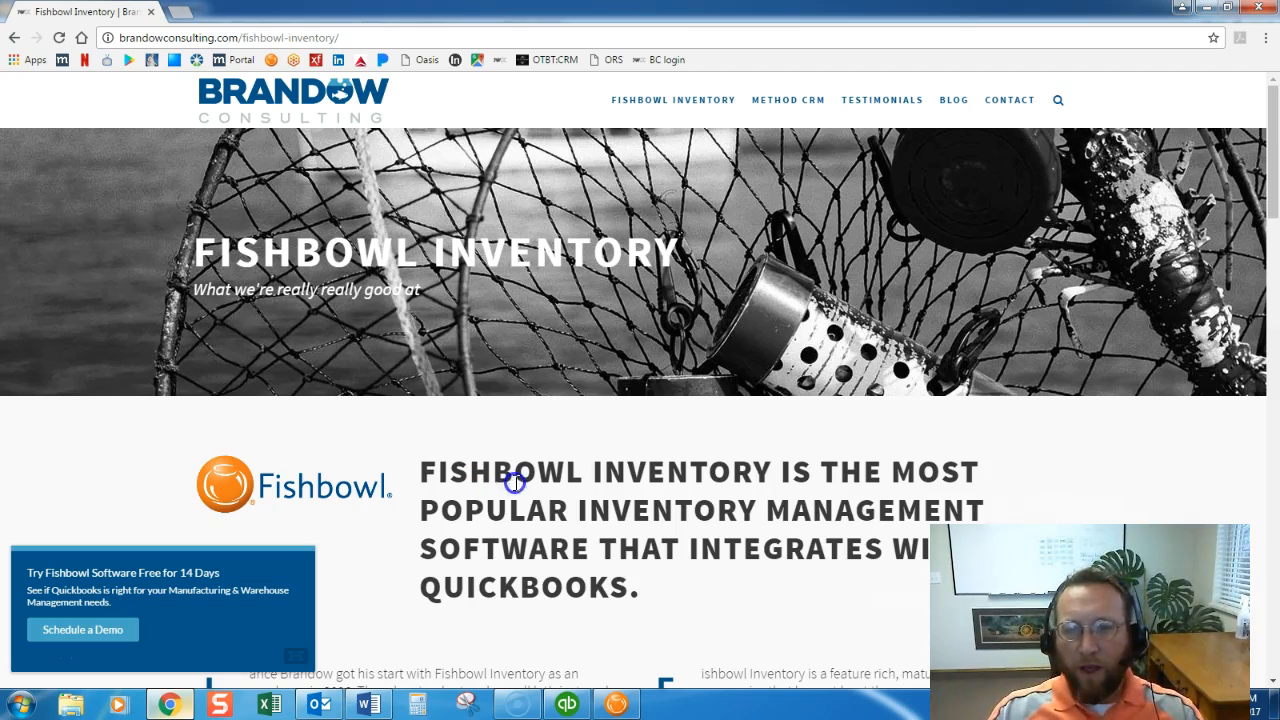
{"action": "mouse_move", "coordinate": [628, 548]}
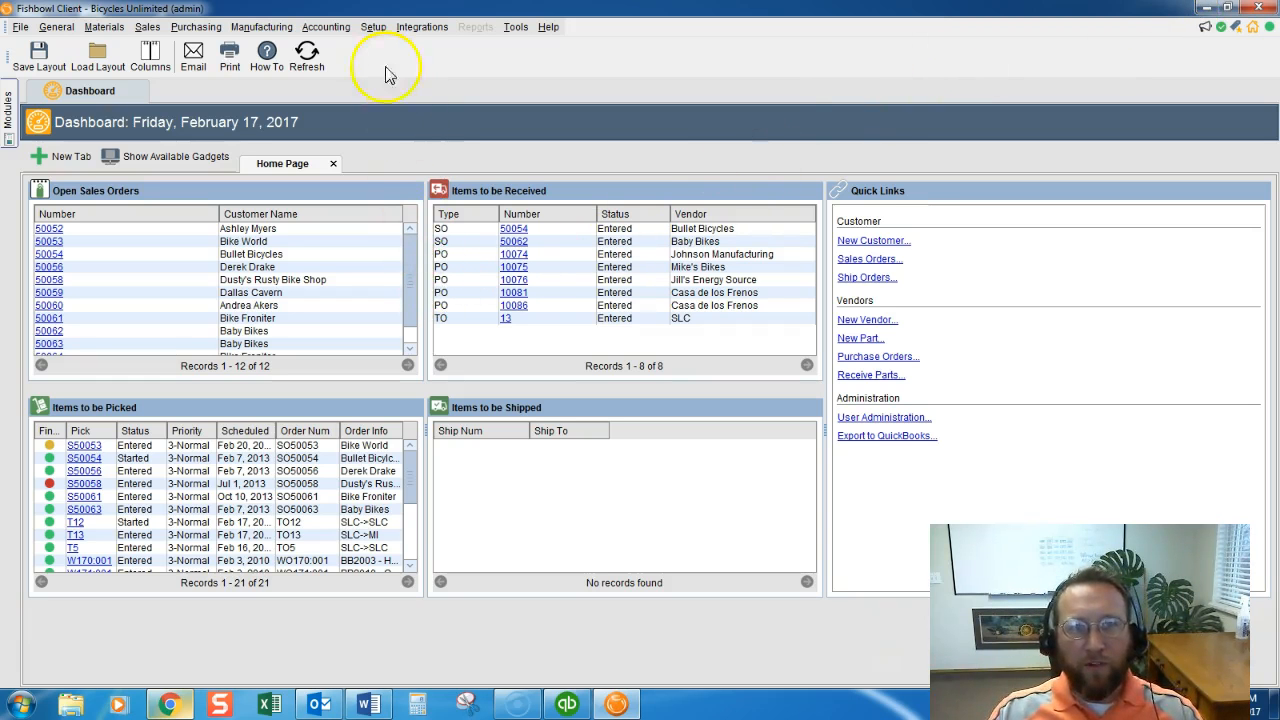
Step: Start a new blank record in the Location Group module via Setup
{"action": "left_click", "coordinate": [372, 28]}
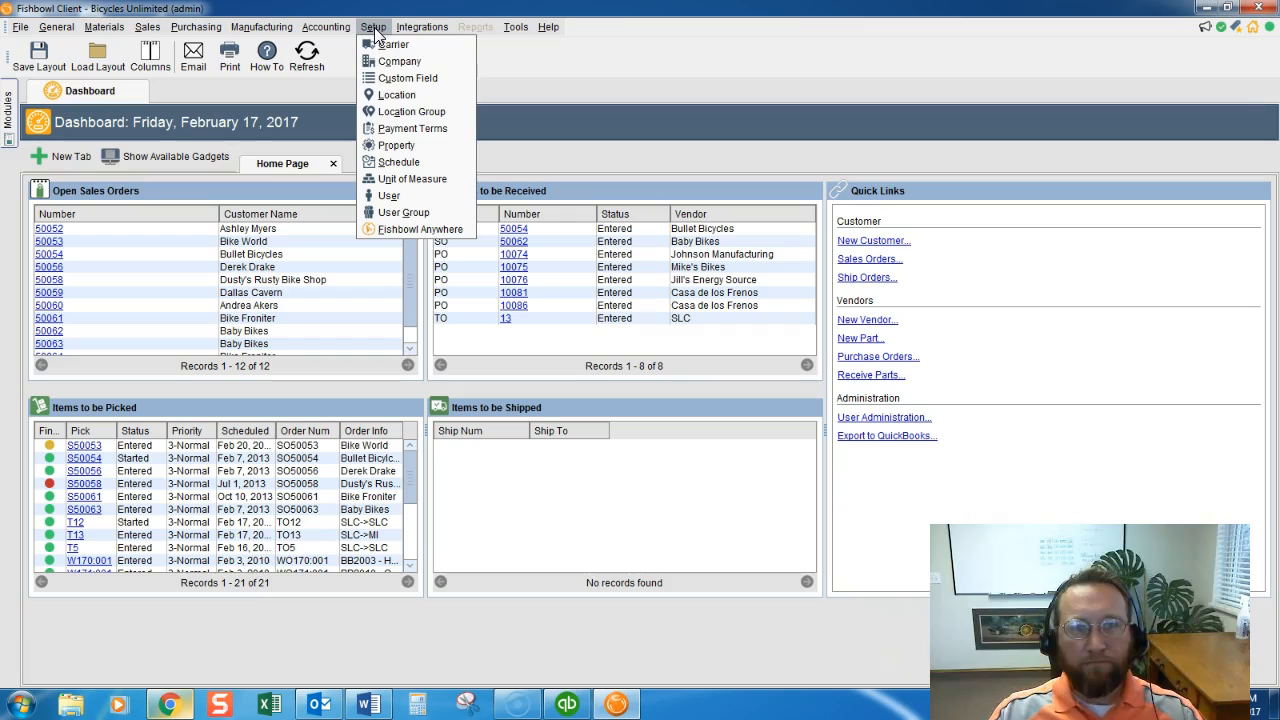
{"action": "left_click", "coordinate": [404, 112]}
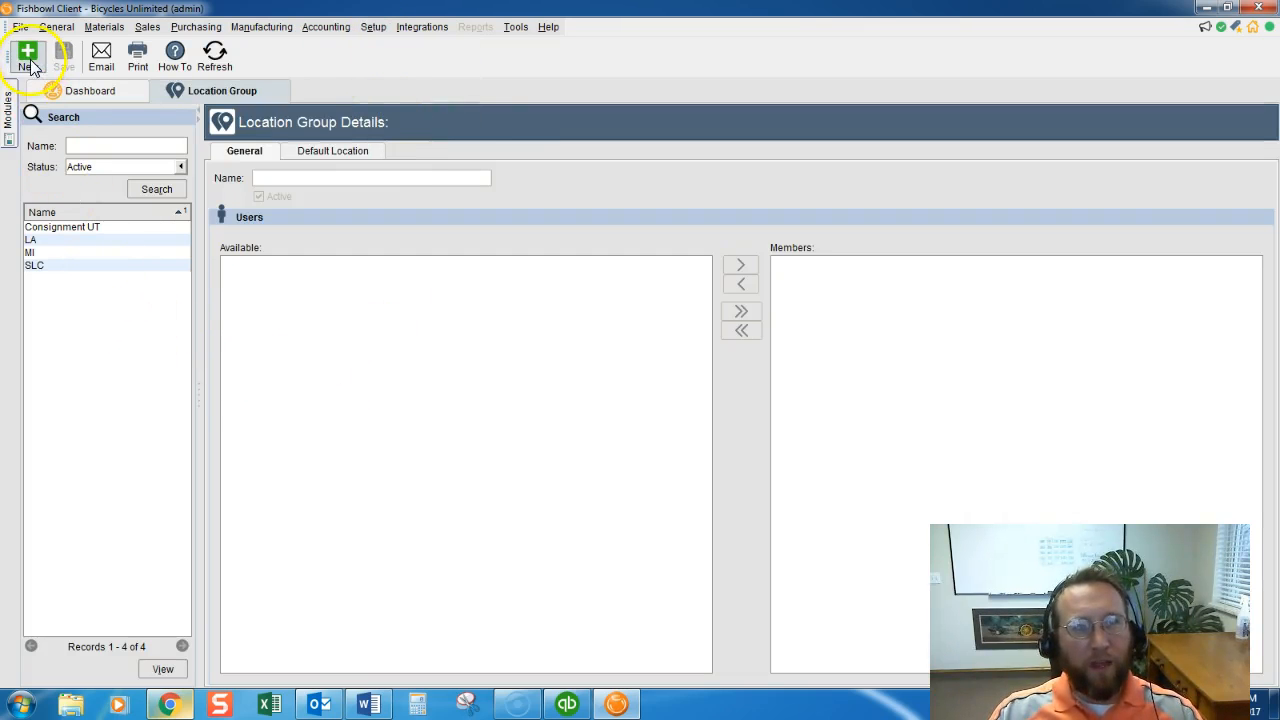
{"action": "left_click", "coordinate": [28, 56]}
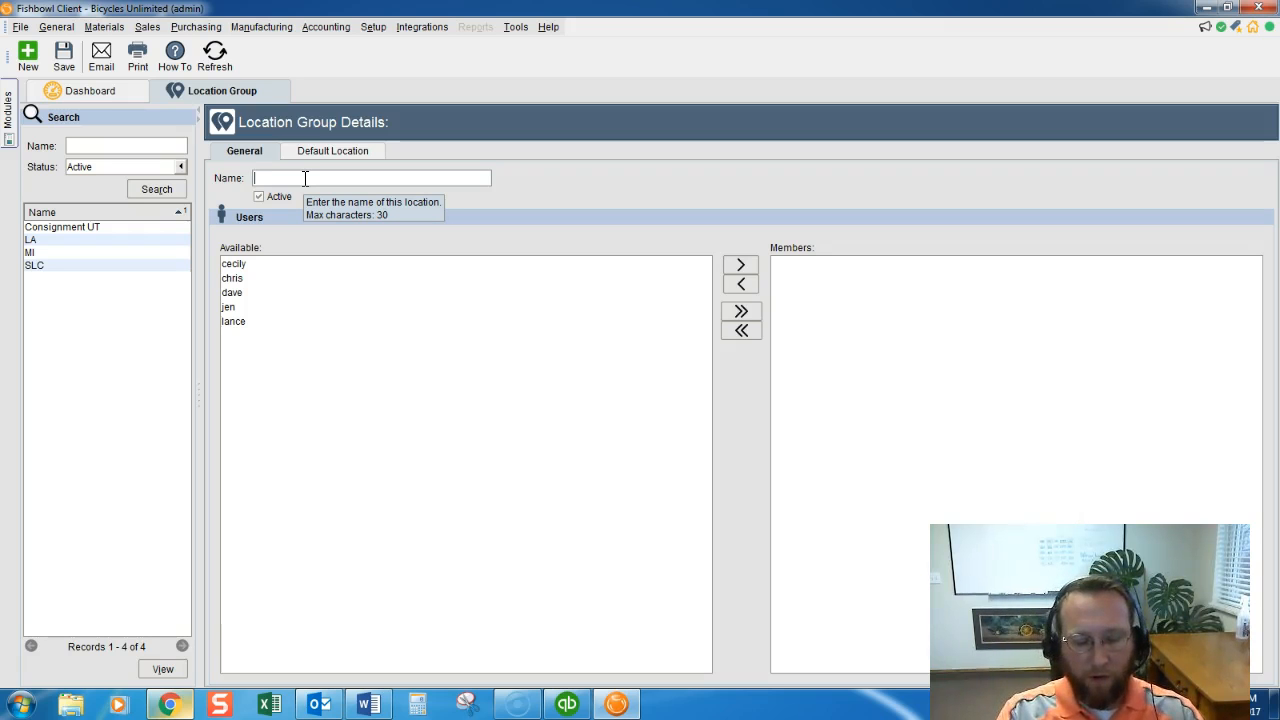
Step: Enter TX as the name of the new location group
{"action": "type", "text": "TX"}
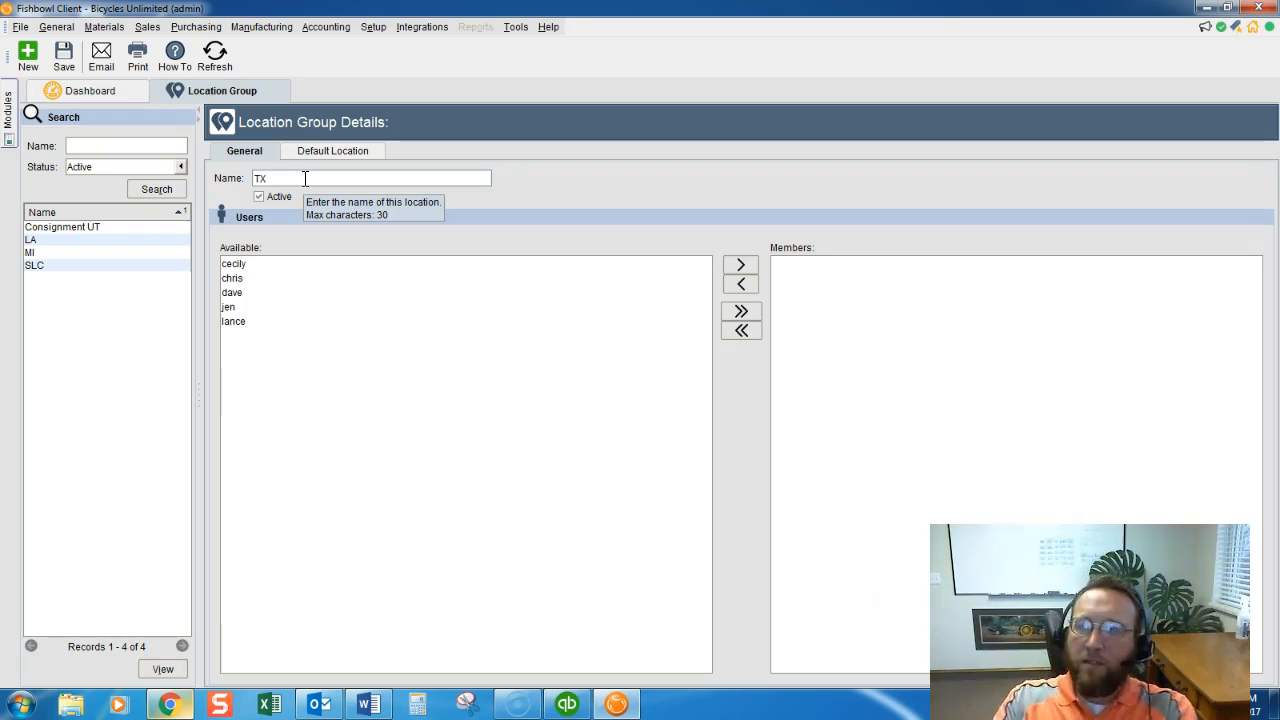
{"action": "mouse_move", "coordinate": [370, 178]}
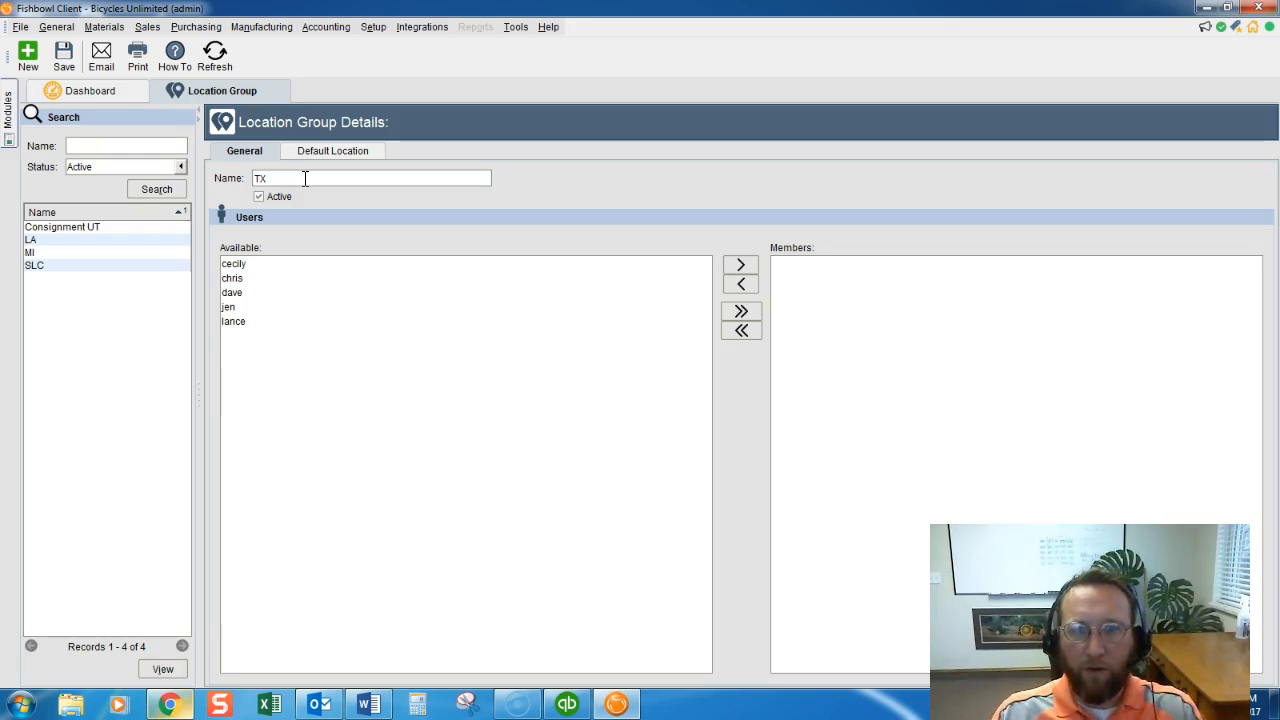
{"action": "mouse_move", "coordinate": [232, 320]}
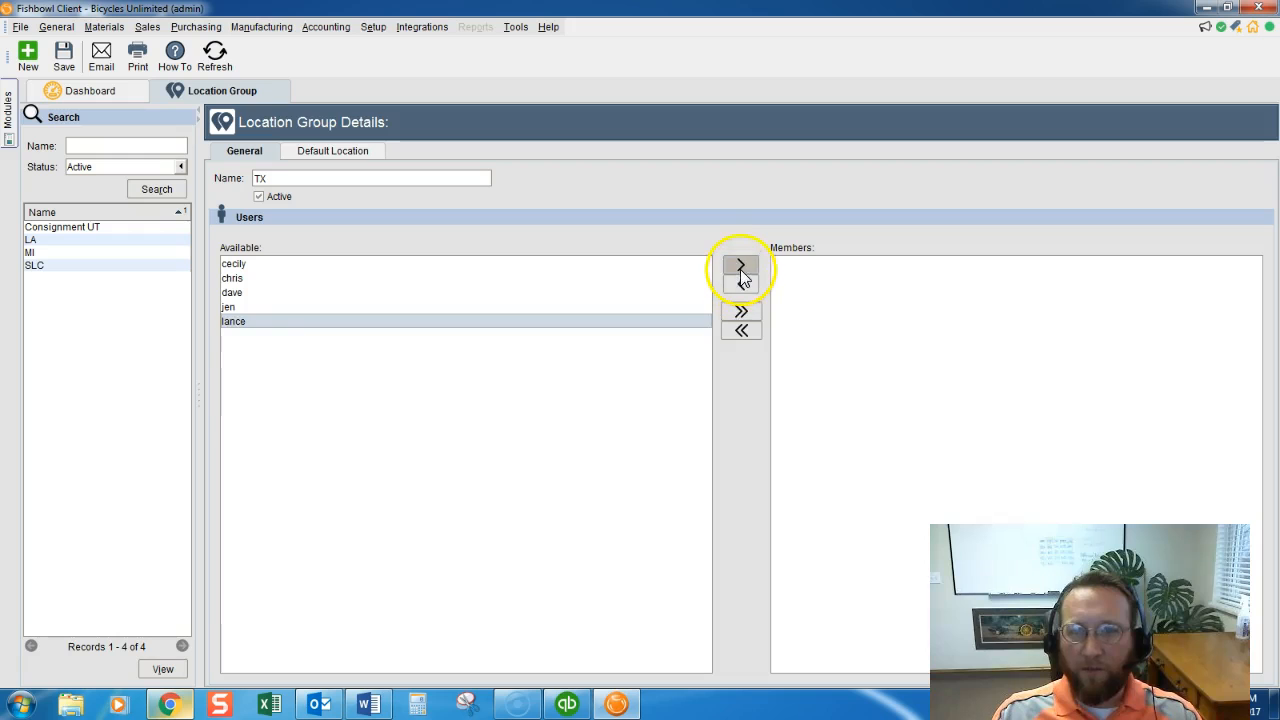
Step: Move lance and chris from Available into the TX group's Members list
{"action": "left_click", "coordinate": [740, 268]}
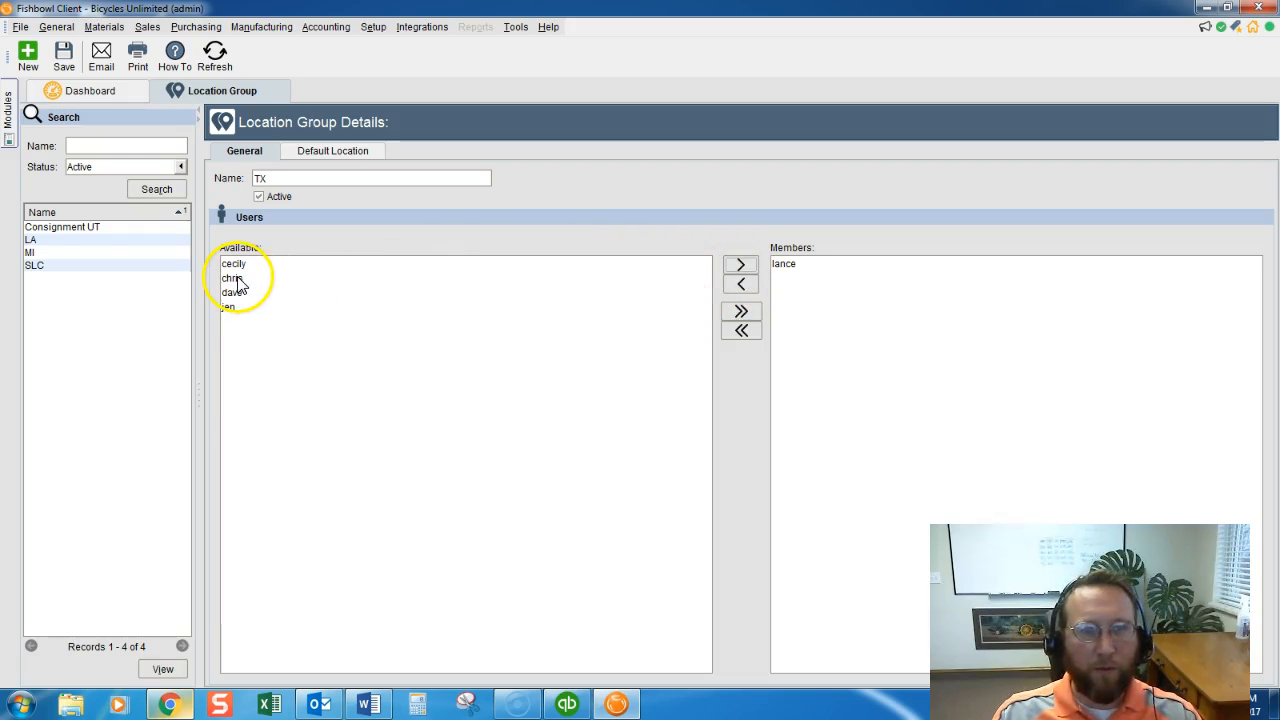
{"action": "left_click", "coordinate": [740, 268]}
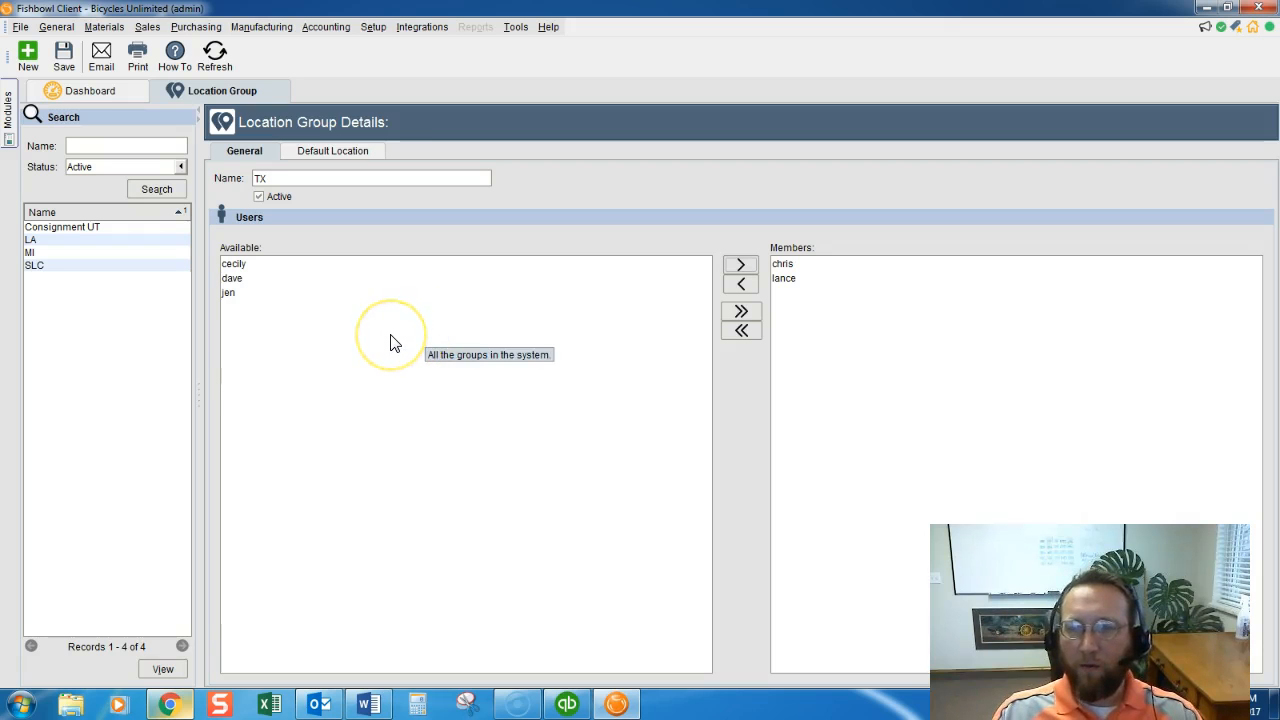
{"action": "mouse_move", "coordinate": [784, 280]}
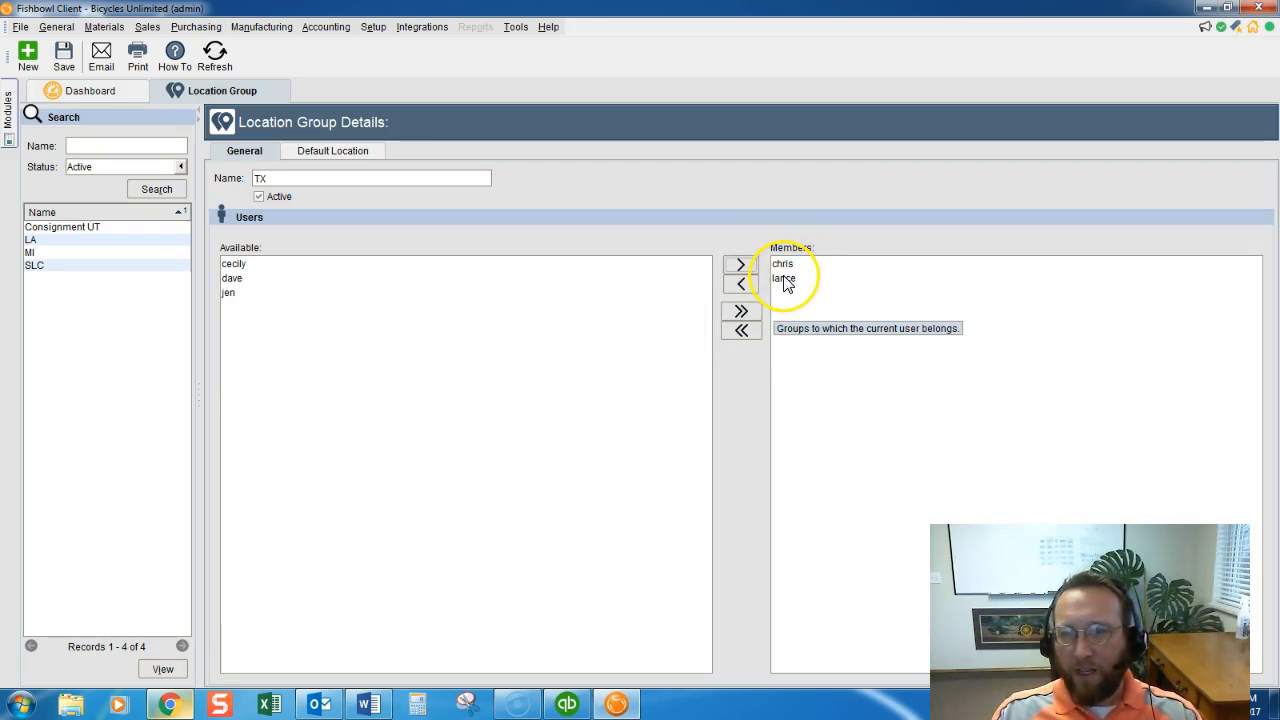
{"action": "mouse_move", "coordinate": [810, 300]}
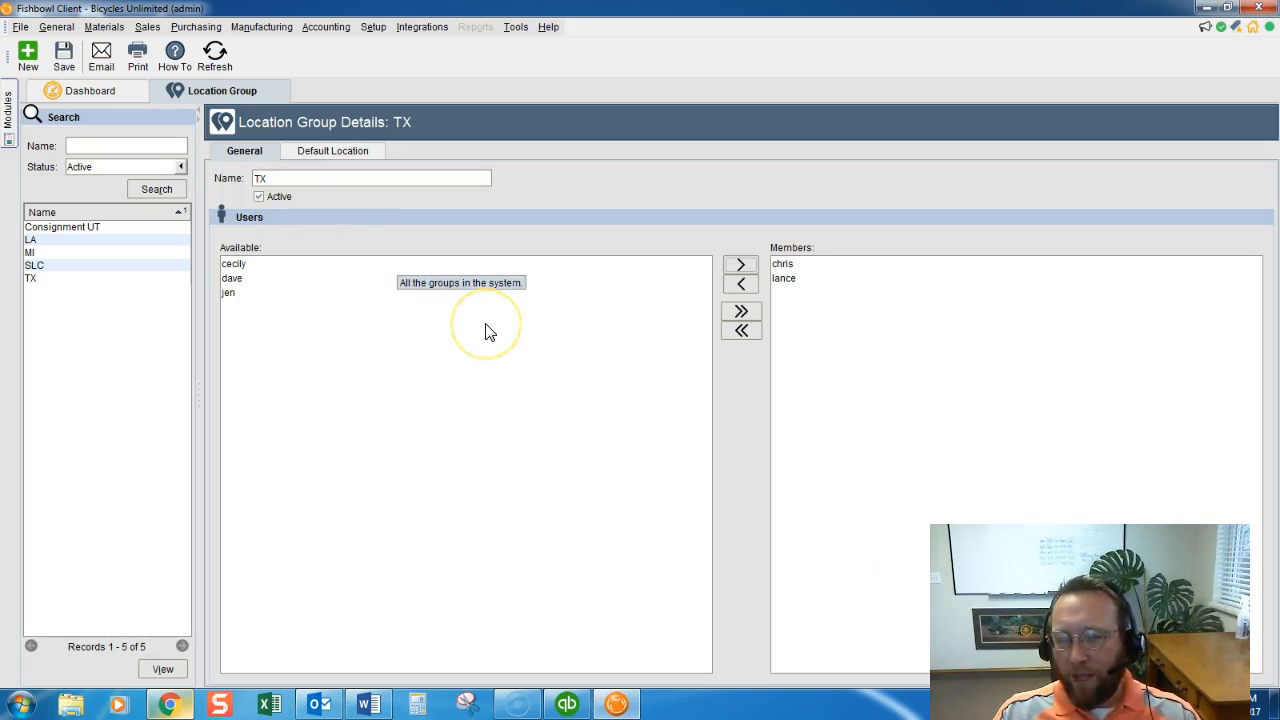
{"action": "mouse_move", "coordinate": [472, 332]}
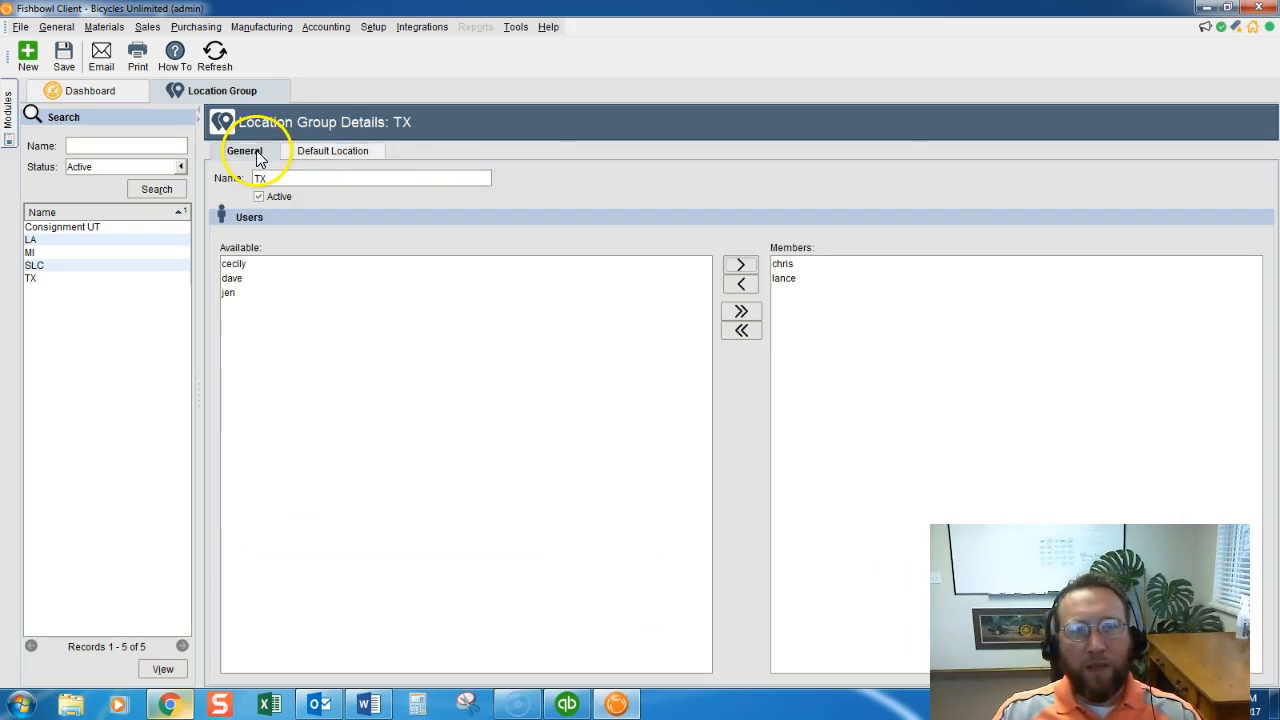
{"action": "mouse_move", "coordinate": [358, 80]}
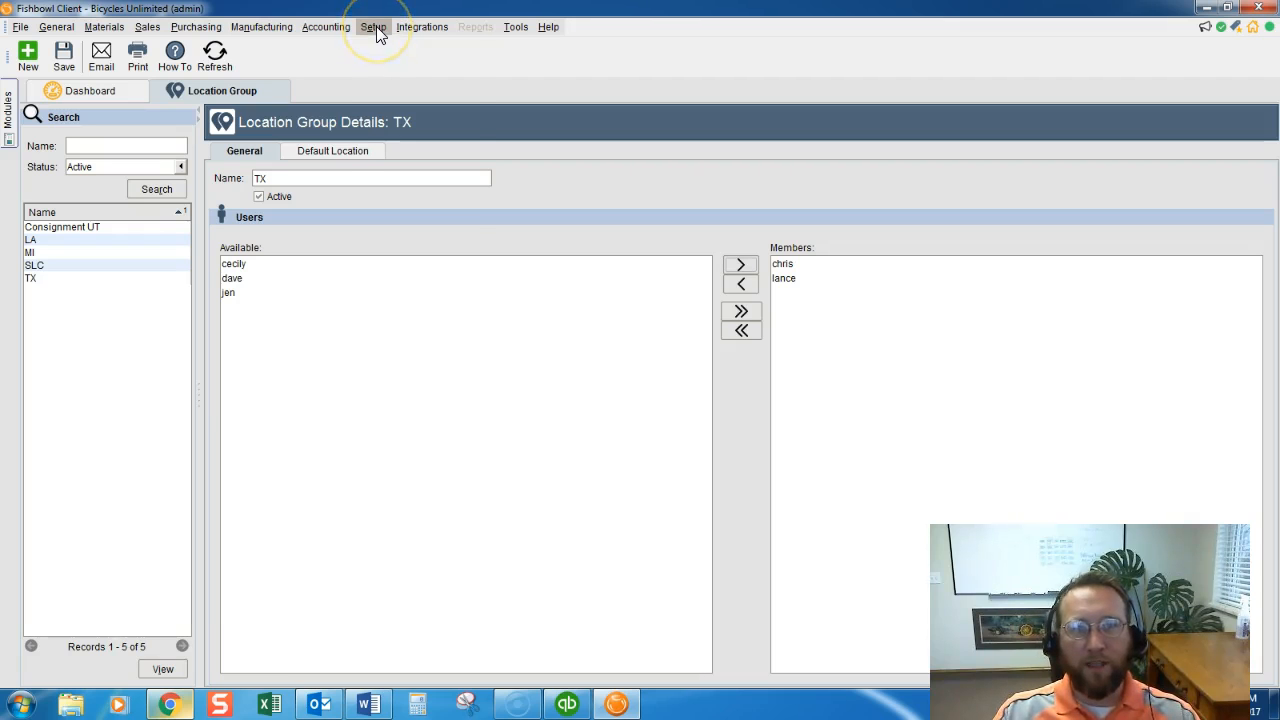
Step: Show the Bicycles Unlimited company addresses and begin adding Address #7
{"action": "left_click", "coordinate": [372, 26]}
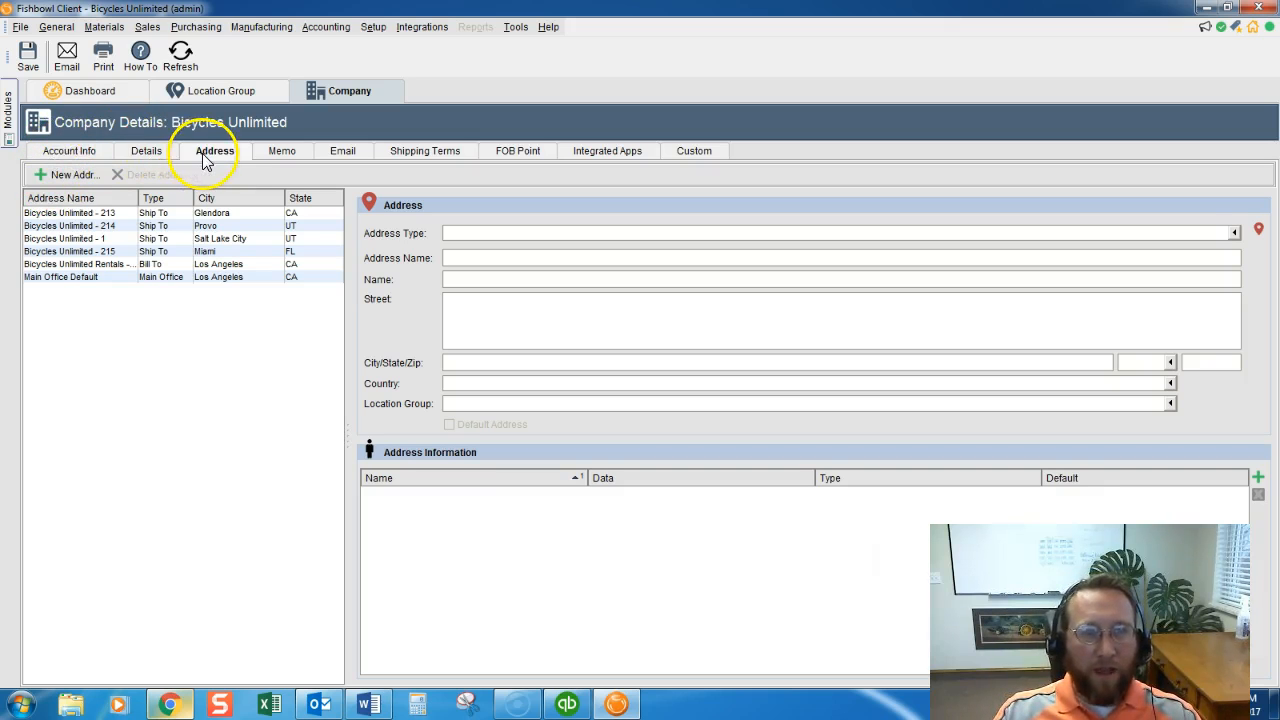
{"action": "left_click", "coordinate": [72, 150]}
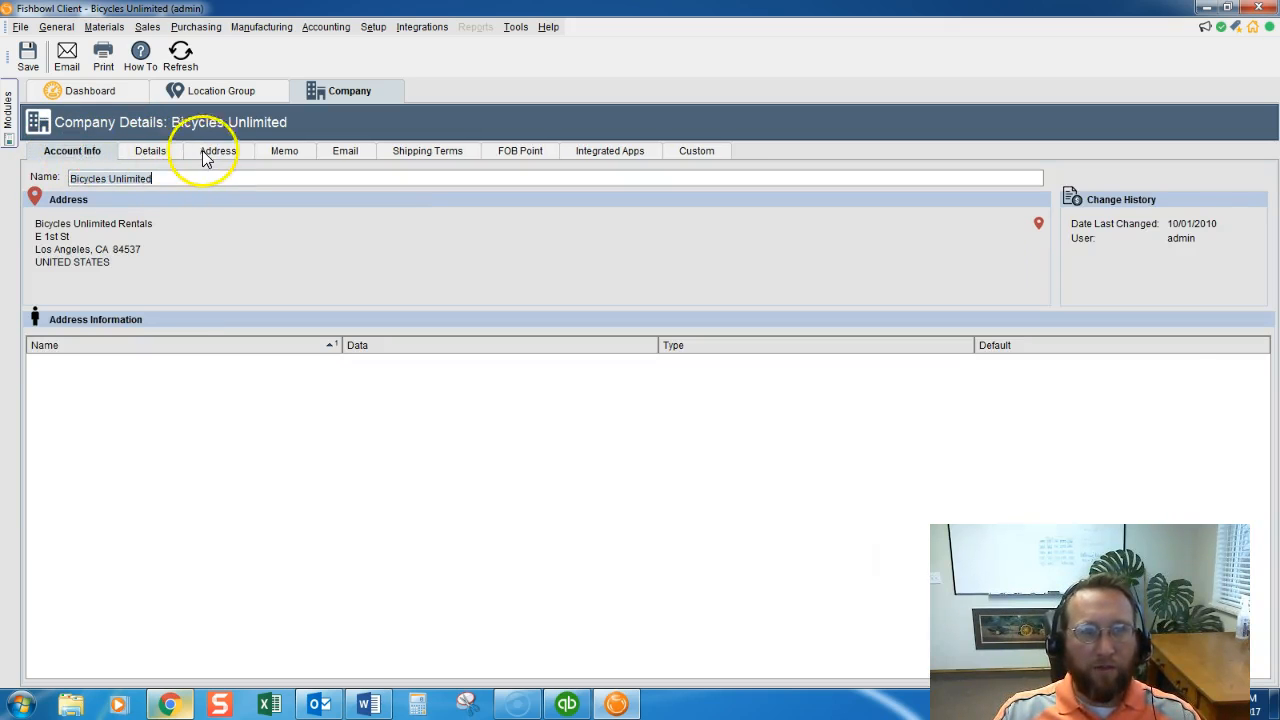
{"action": "left_click", "coordinate": [214, 150]}
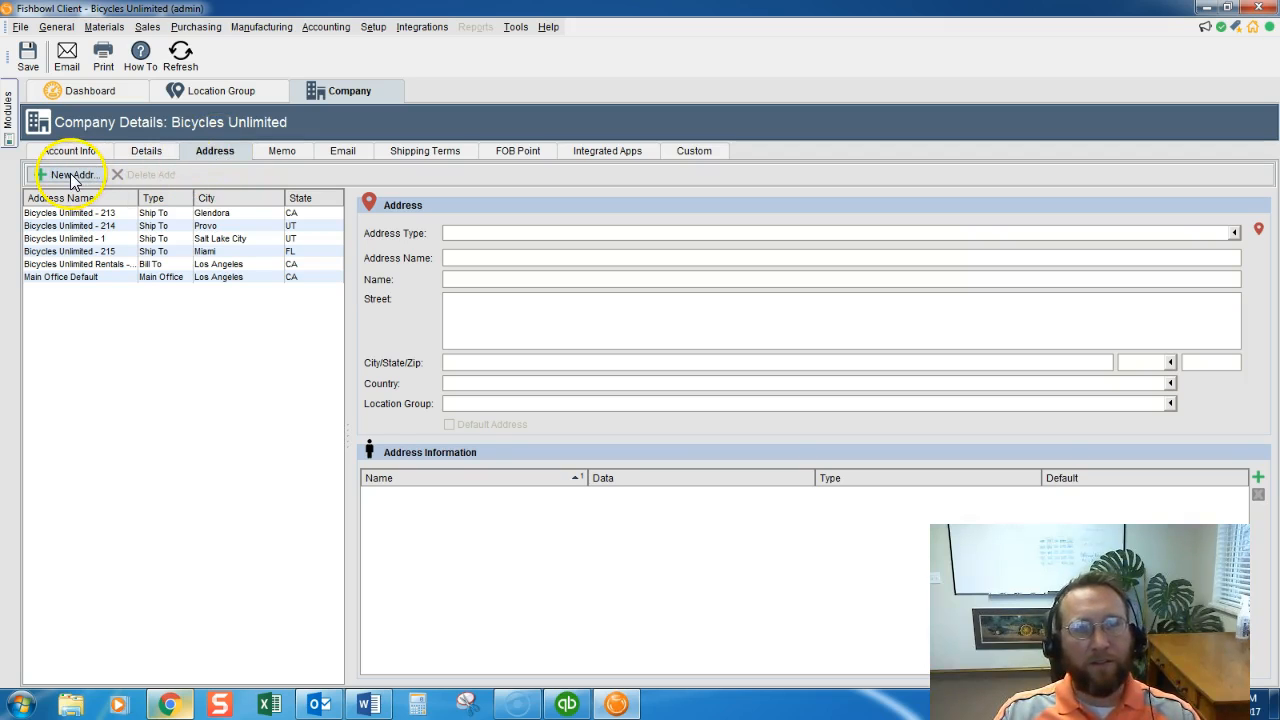
{"action": "left_click", "coordinate": [68, 174]}
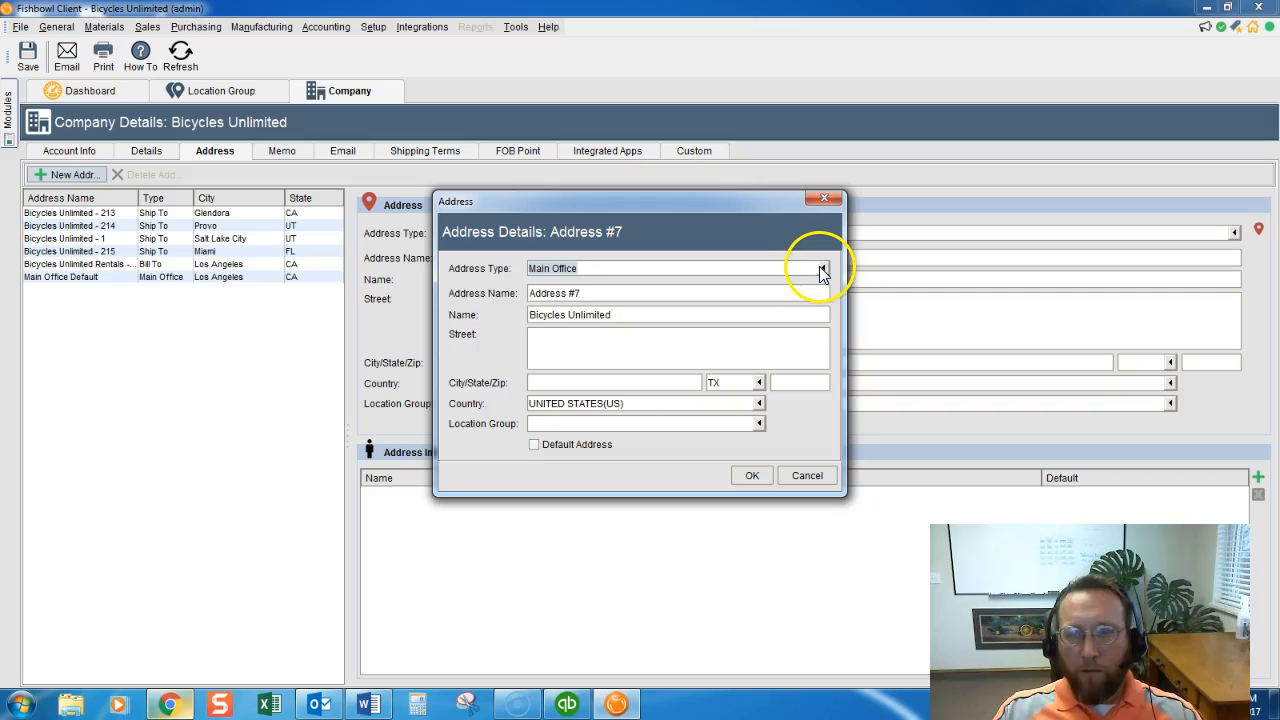
Step: Make it a Ship To address named Texas at Houston street, city Houston, zip 88888
{"action": "left_click", "coordinate": [820, 268]}
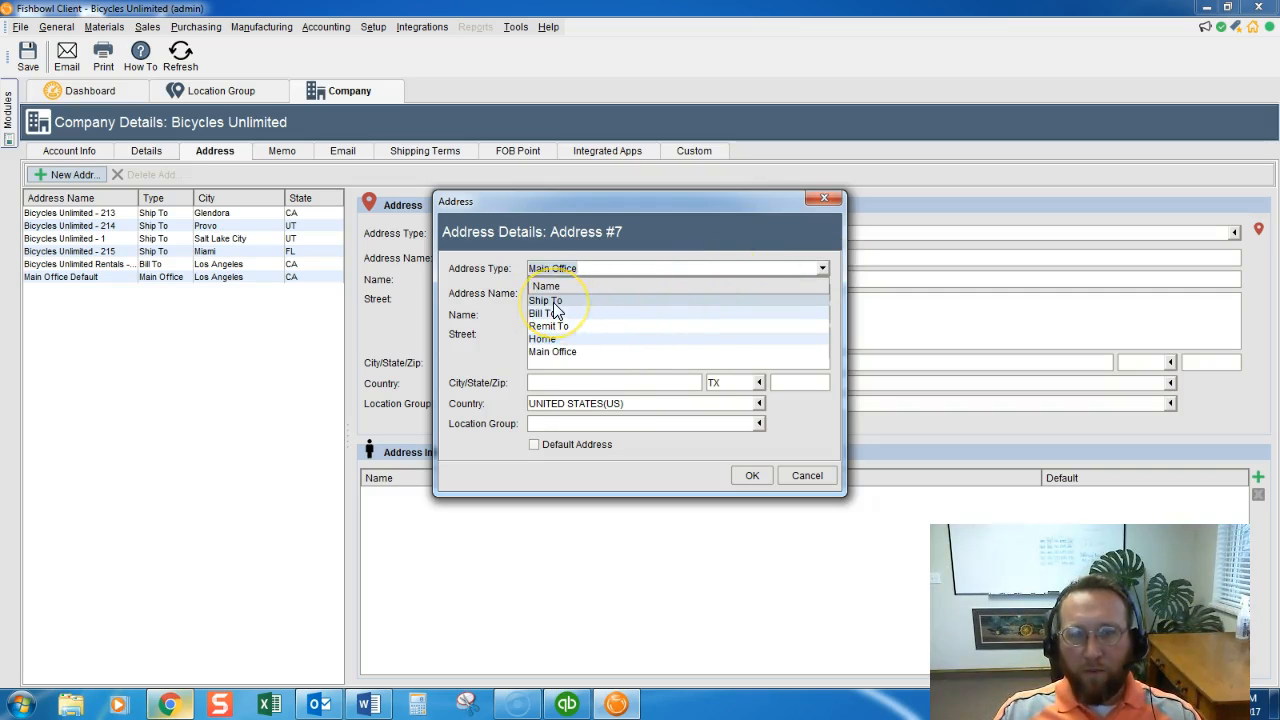
{"action": "left_click", "coordinate": [546, 300]}
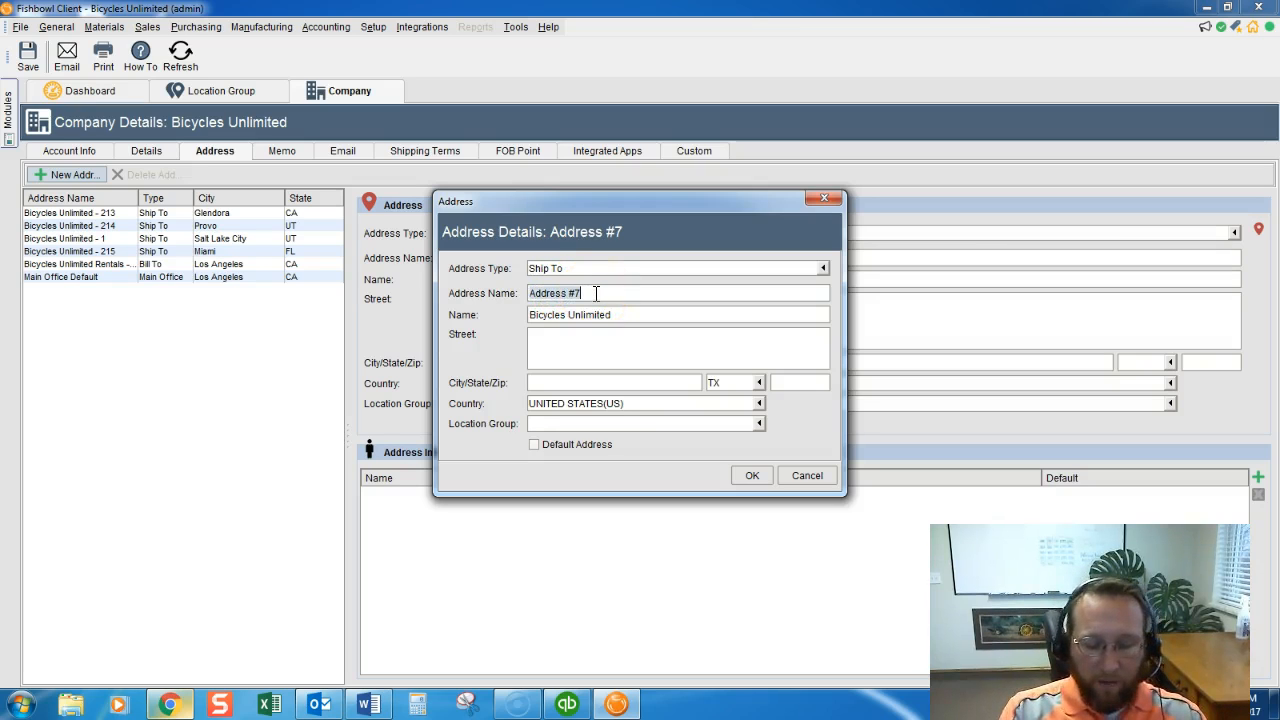
{"action": "type", "text": "Texas"}
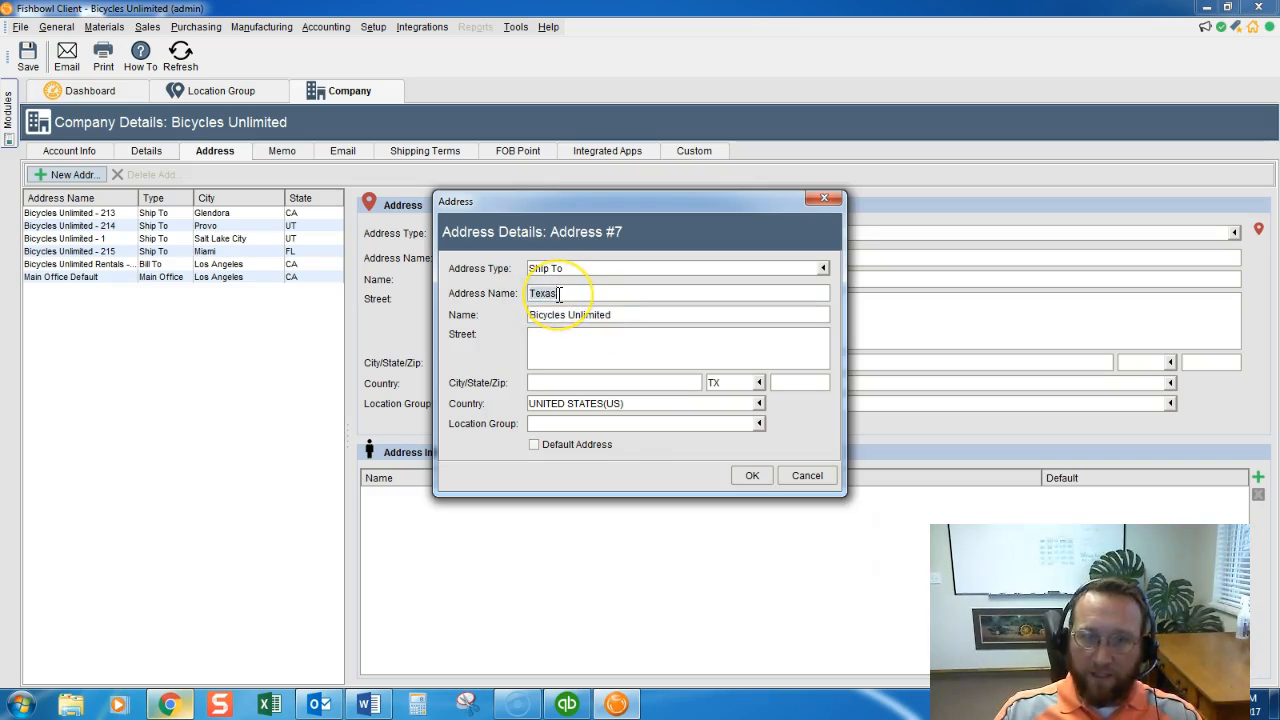
{"action": "type", "text": "Houston"}
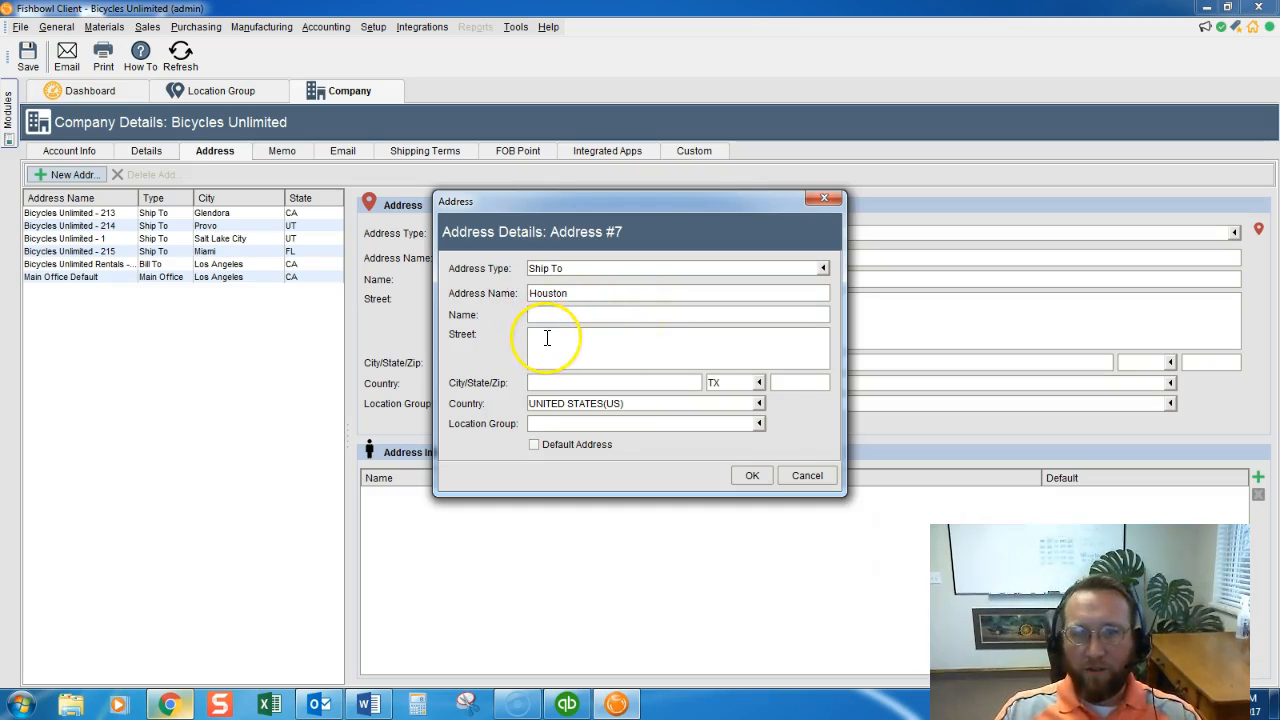
{"action": "type", "text": "s"}
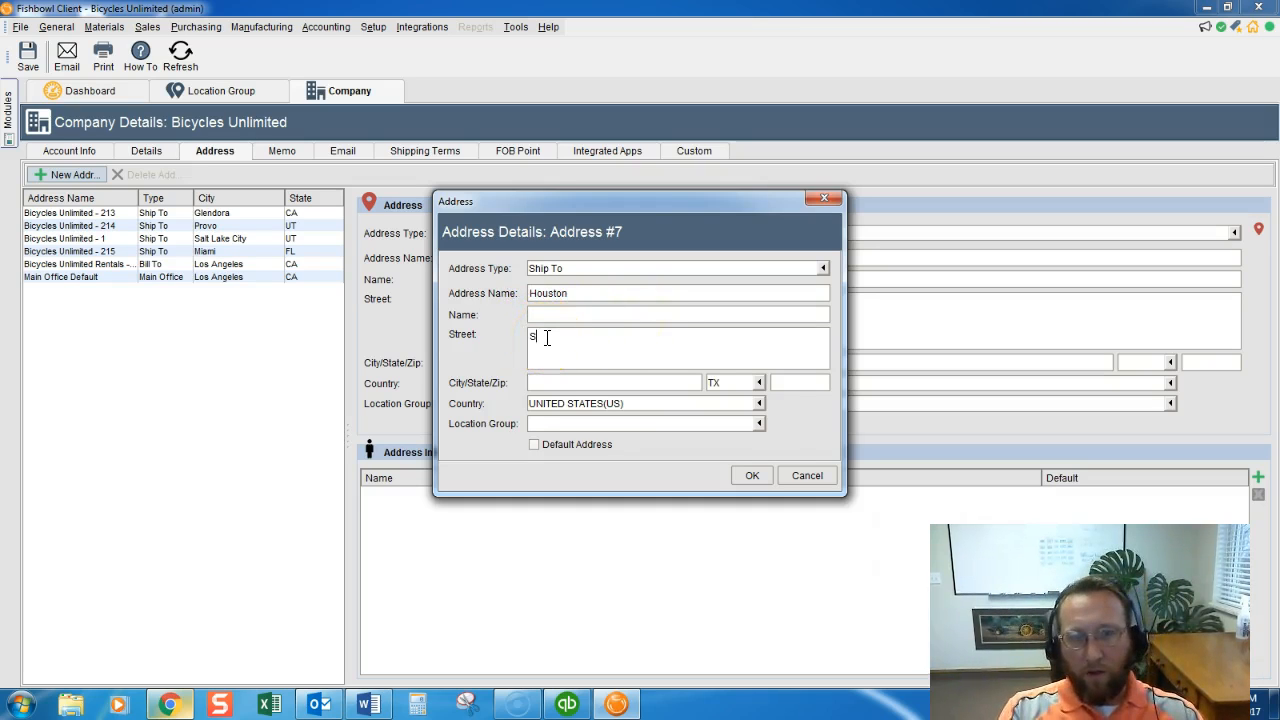
{"action": "type", "text": "treet"}
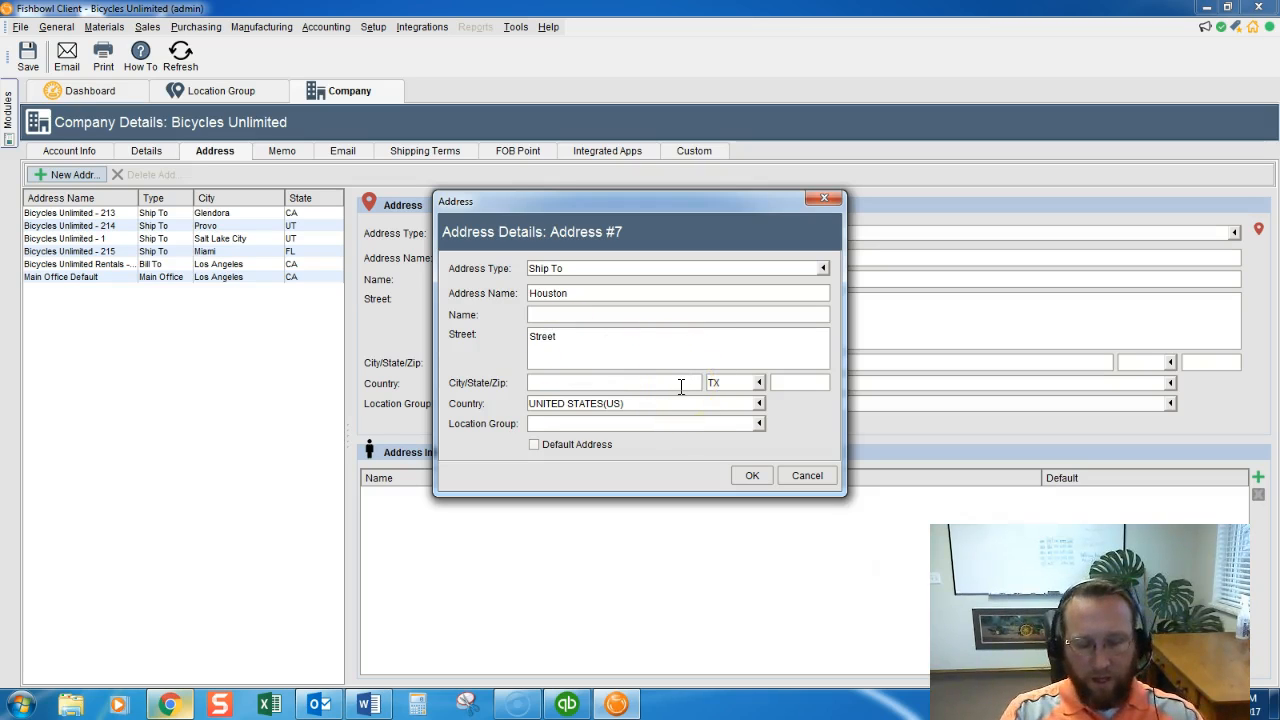
{"action": "type", "text": "Houston"}
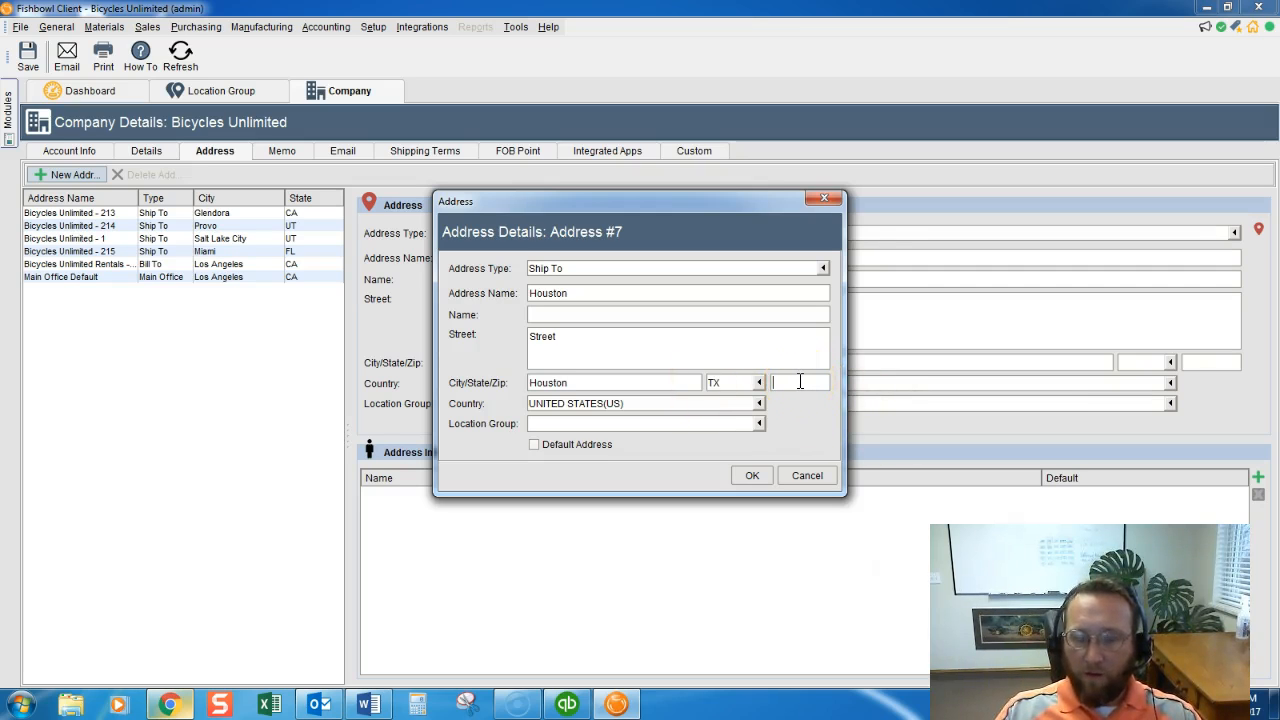
{"action": "type", "text": "88888"}
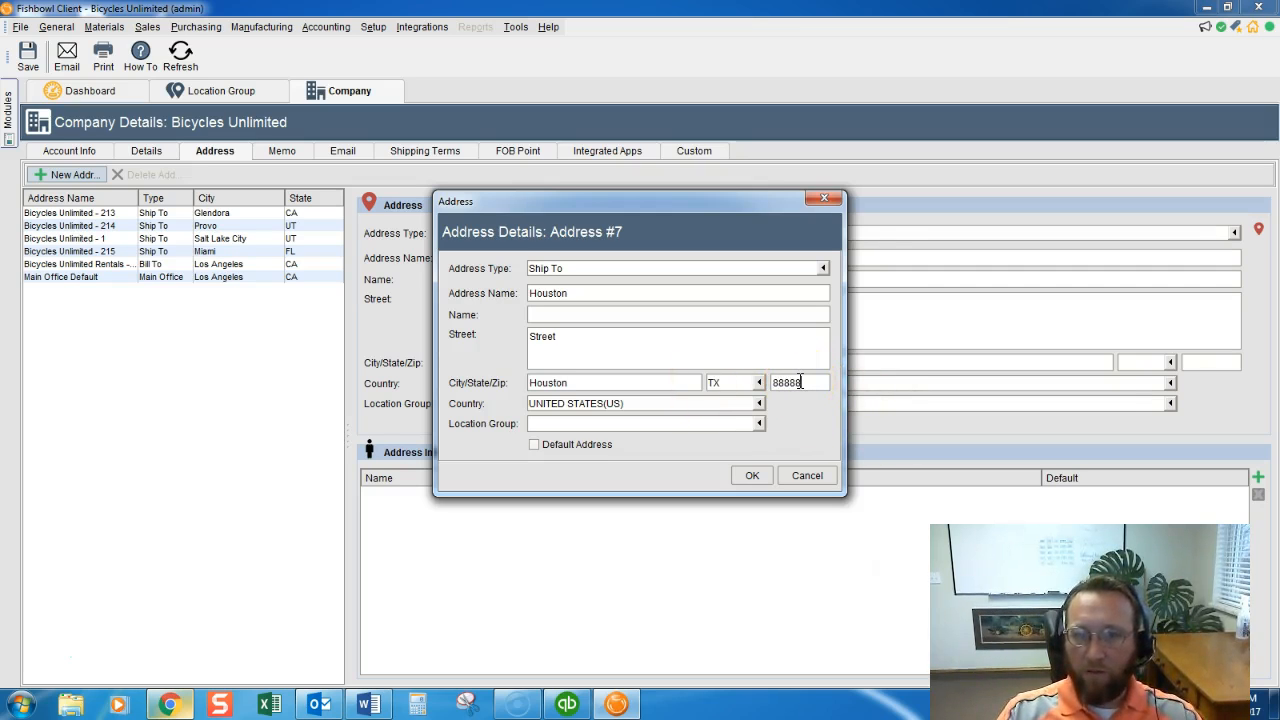
{"action": "mouse_move", "coordinate": [764, 430]}
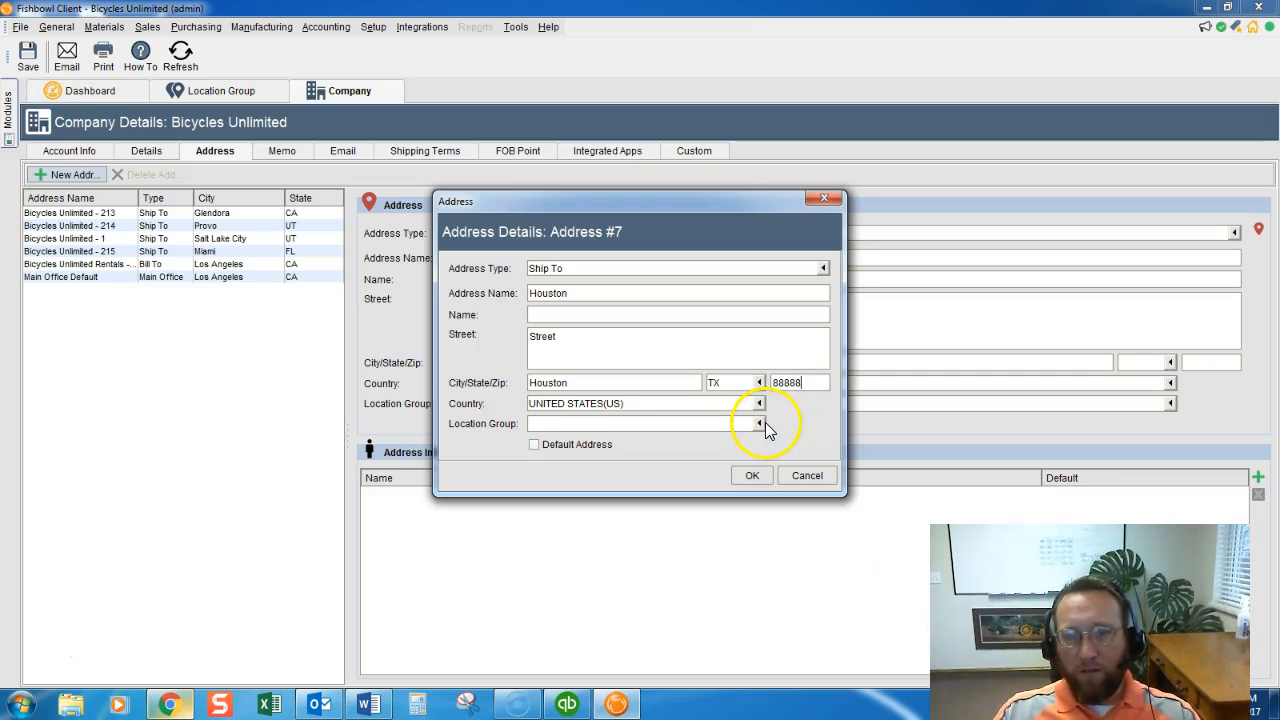
Step: Assign the address to the TX location group, mark it default, and confirm it
{"action": "left_click", "coordinate": [760, 424]}
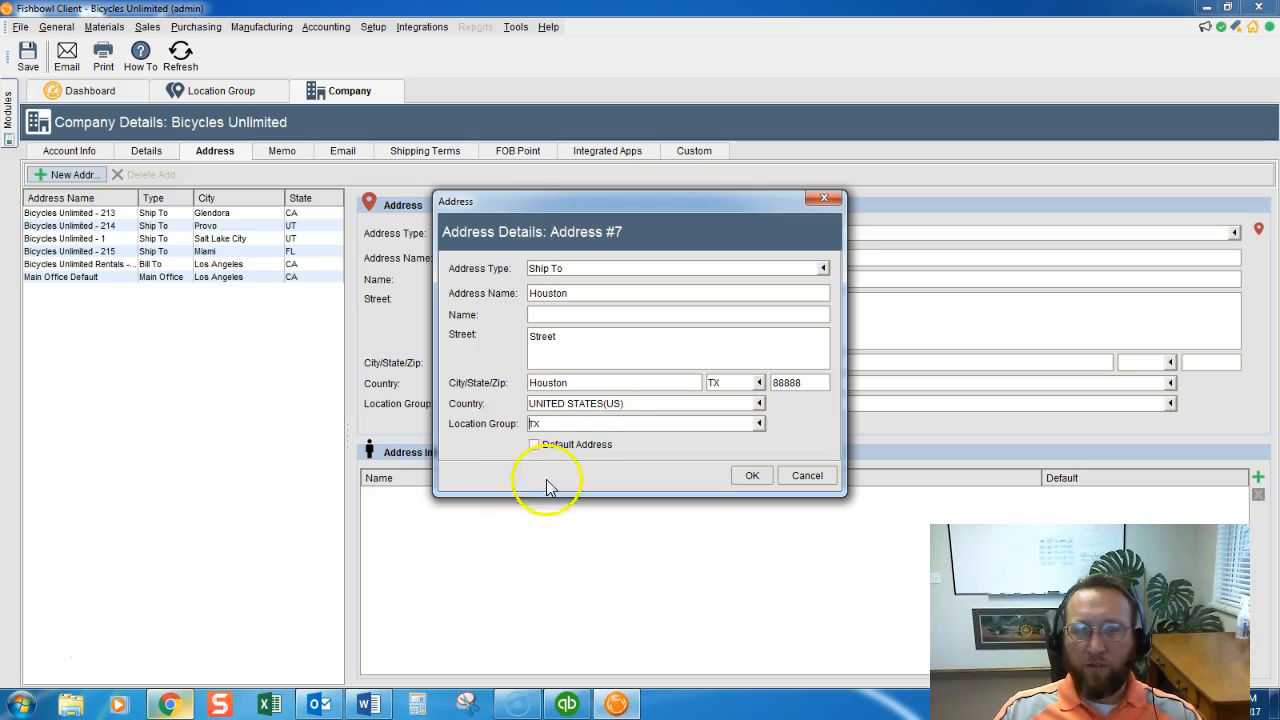
{"action": "mouse_move", "coordinate": [632, 452]}
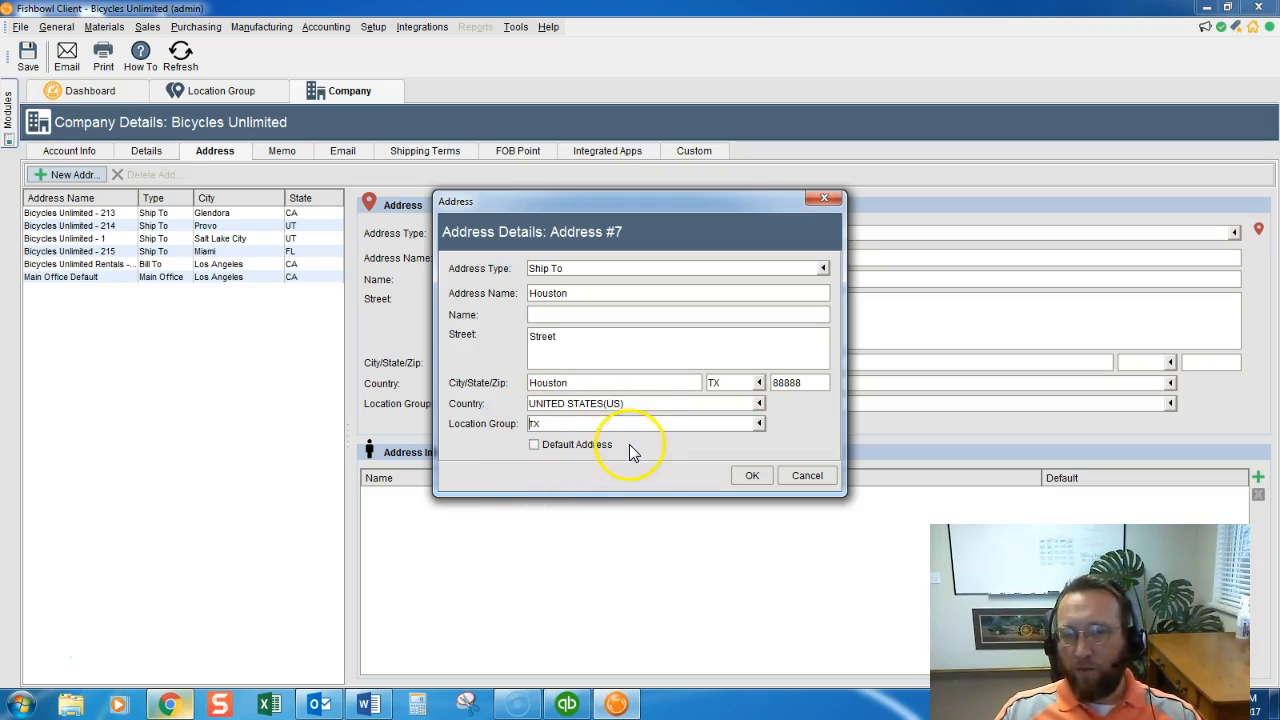
{"action": "mouse_move", "coordinate": [580, 460]}
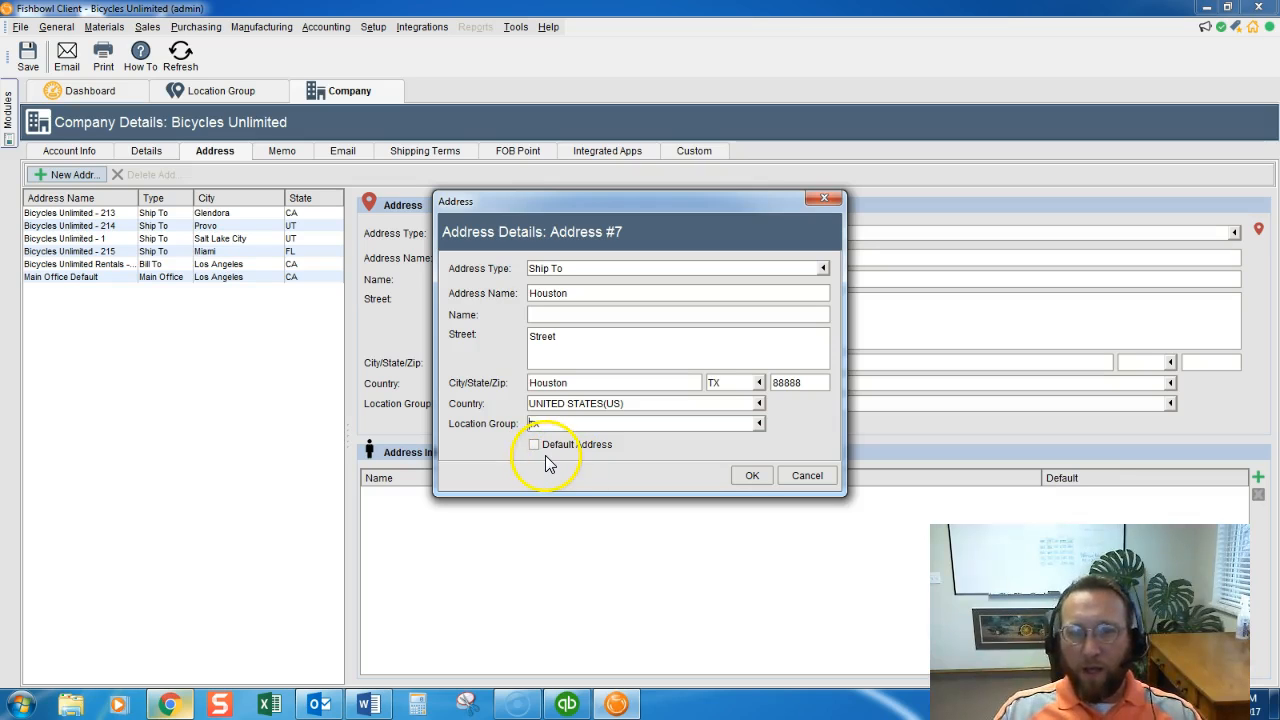
{"action": "left_click", "coordinate": [534, 444]}
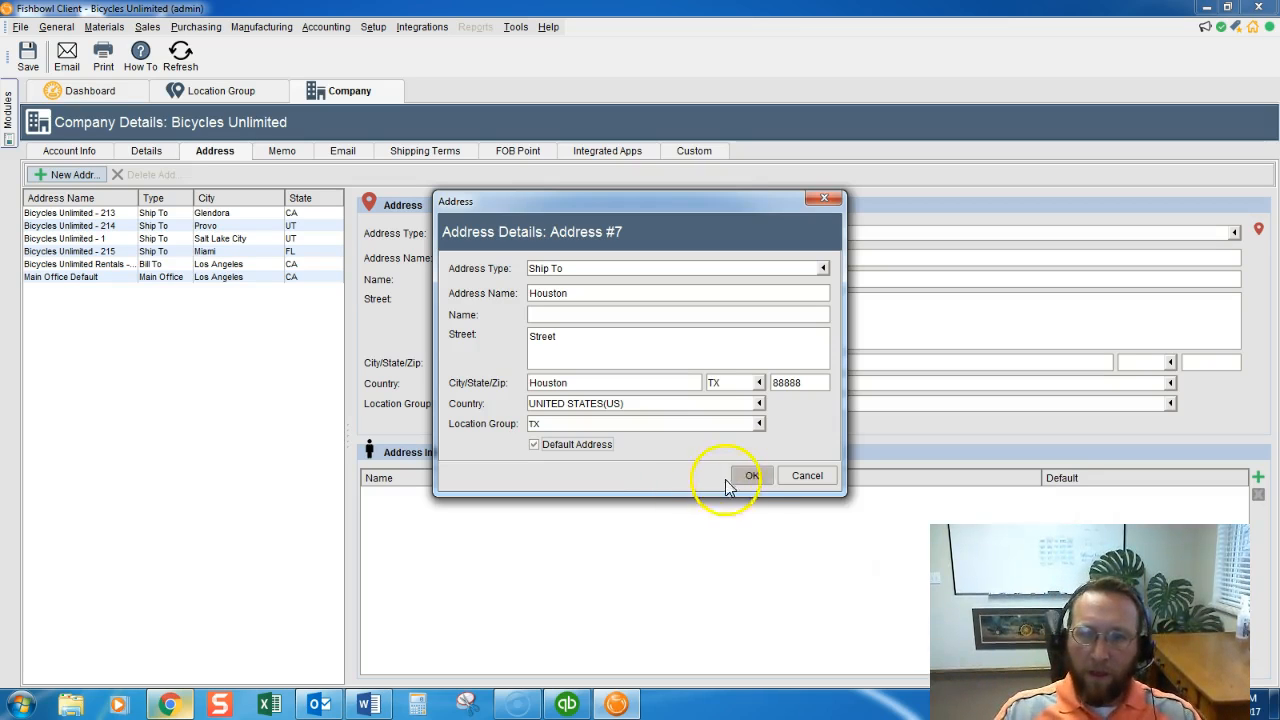
{"action": "left_click", "coordinate": [752, 476]}
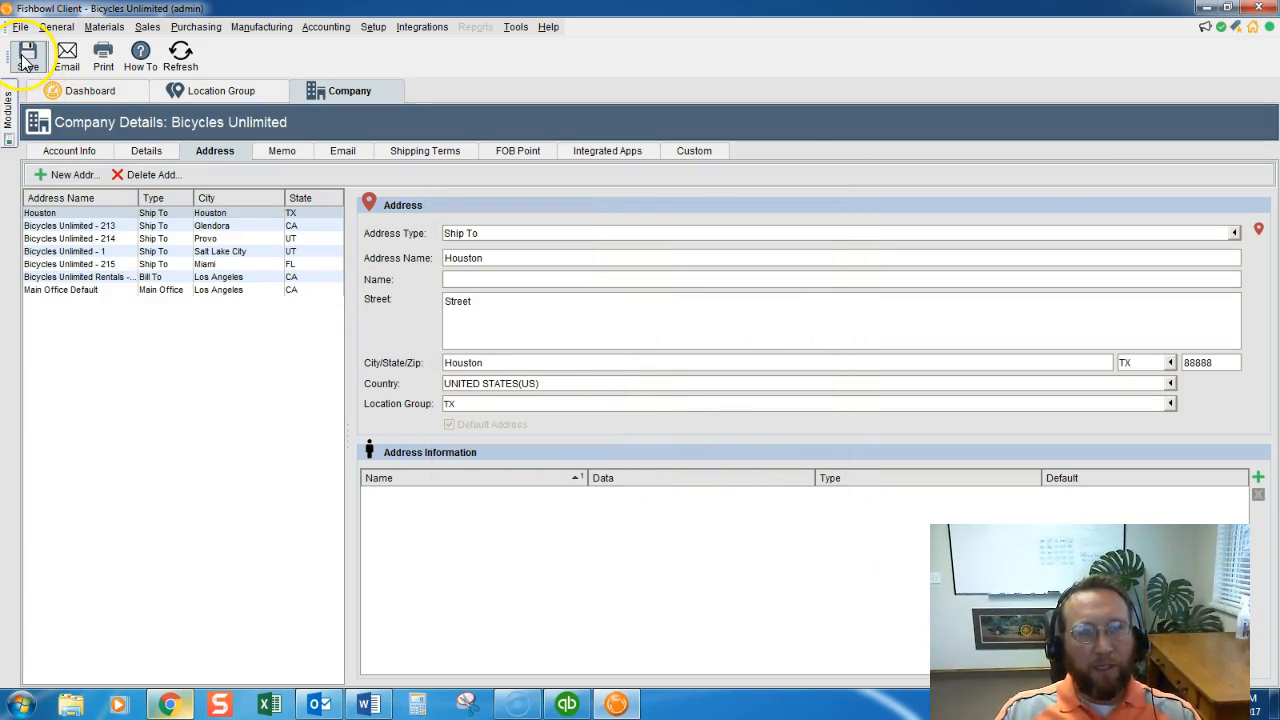
Step: Save the company with the Houston address and review the address list
{"action": "left_click", "coordinate": [60, 290]}
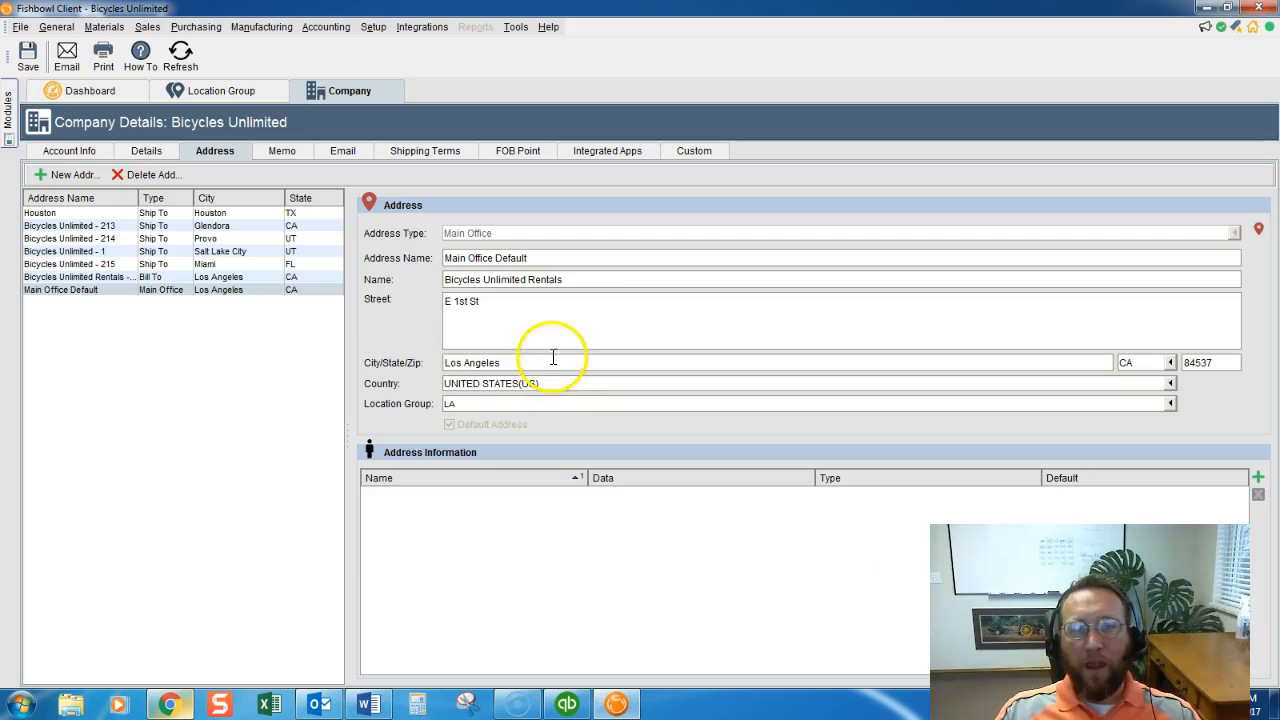
{"action": "left_click", "coordinate": [40, 212]}
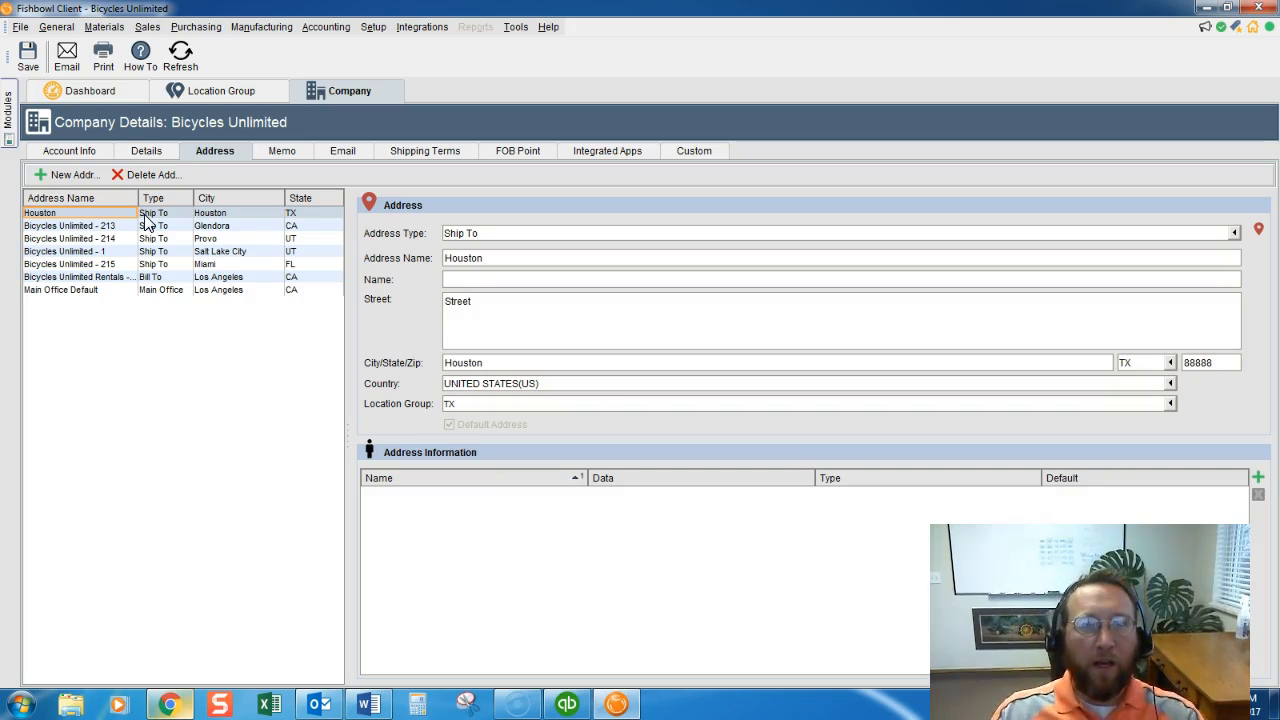
{"action": "left_click", "coordinate": [196, 26]}
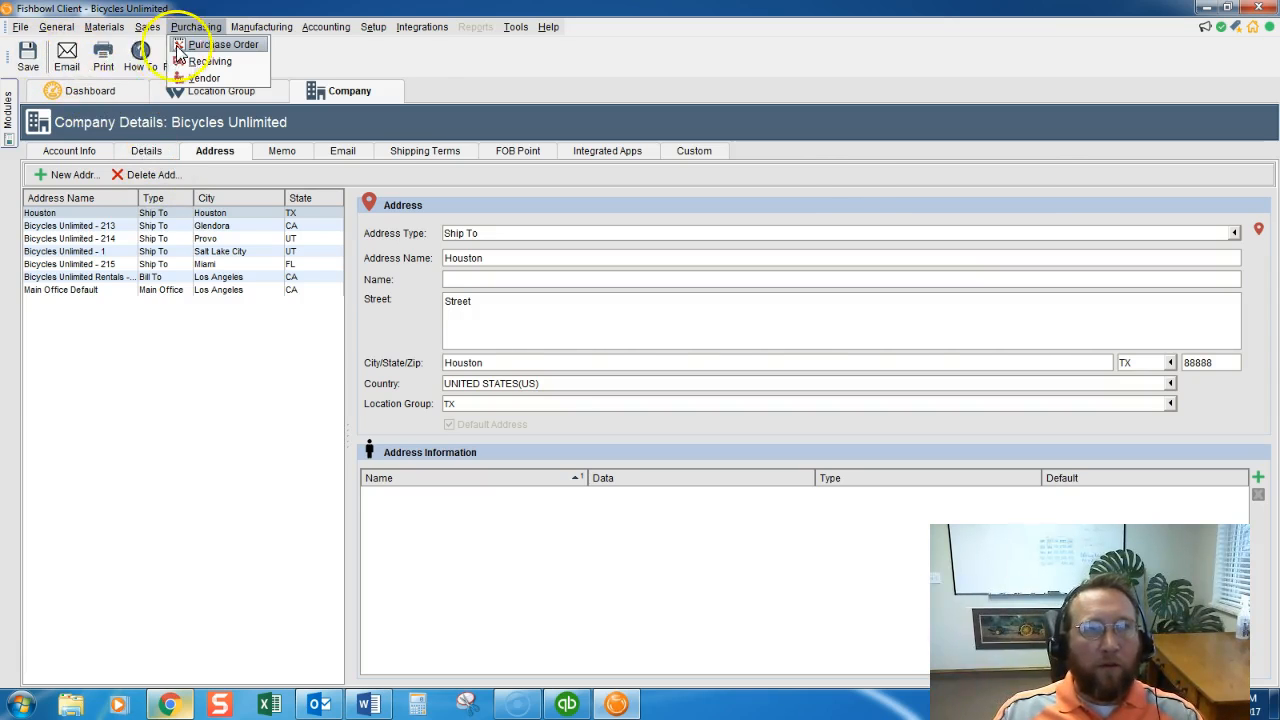
Step: Create purchase order 10094 from Jill's Energy Source with location group TX, shipping to Houston
{"action": "left_click", "coordinate": [224, 44]}
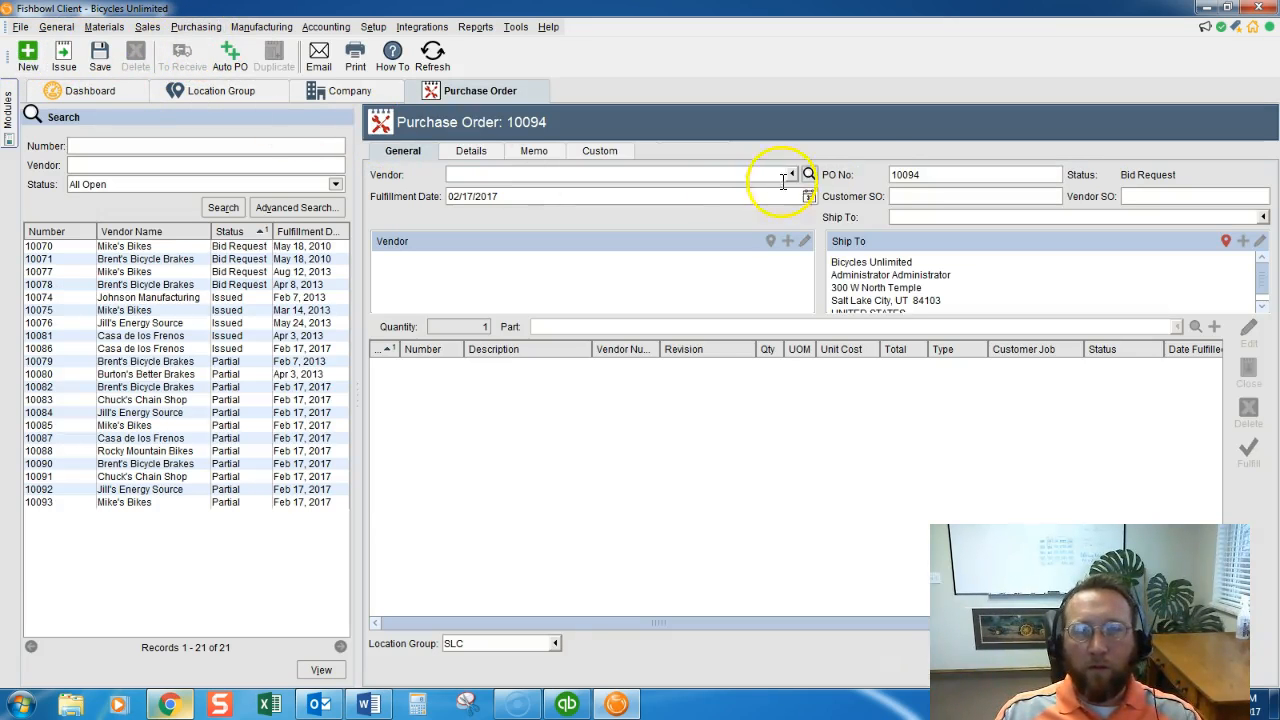
{"action": "left_click", "coordinate": [790, 174]}
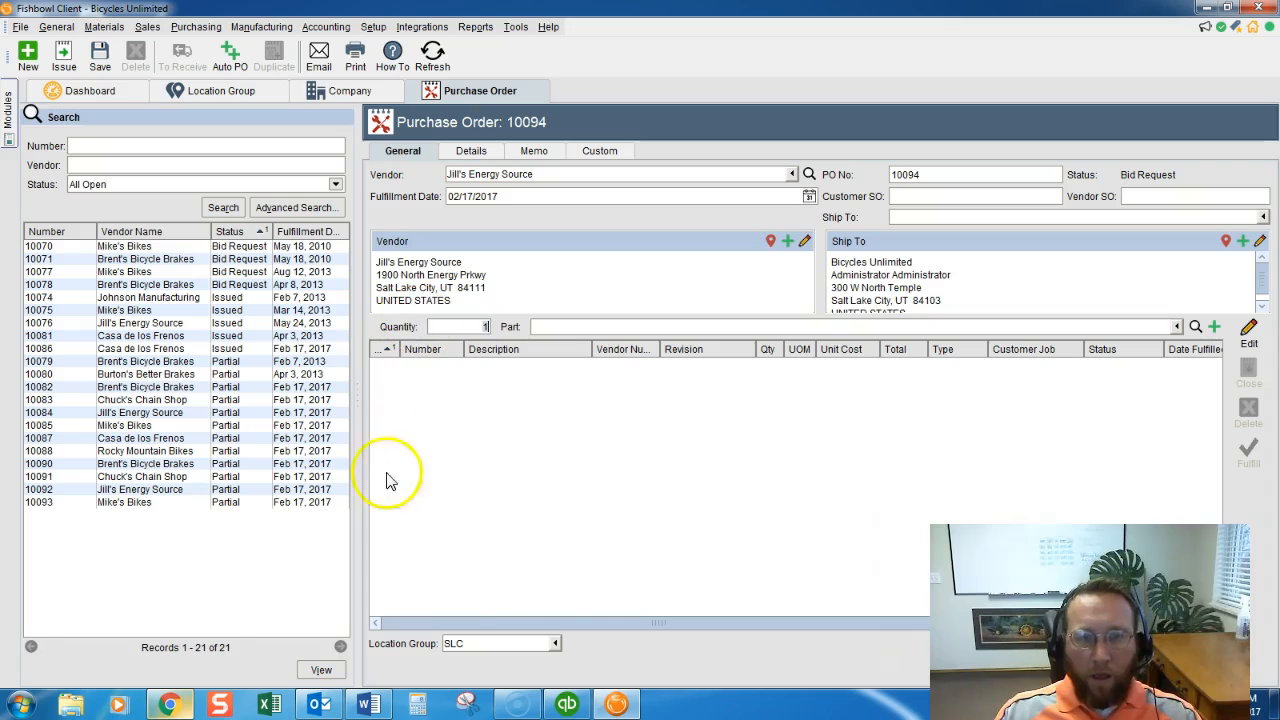
{"action": "left_click", "coordinate": [556, 644]}
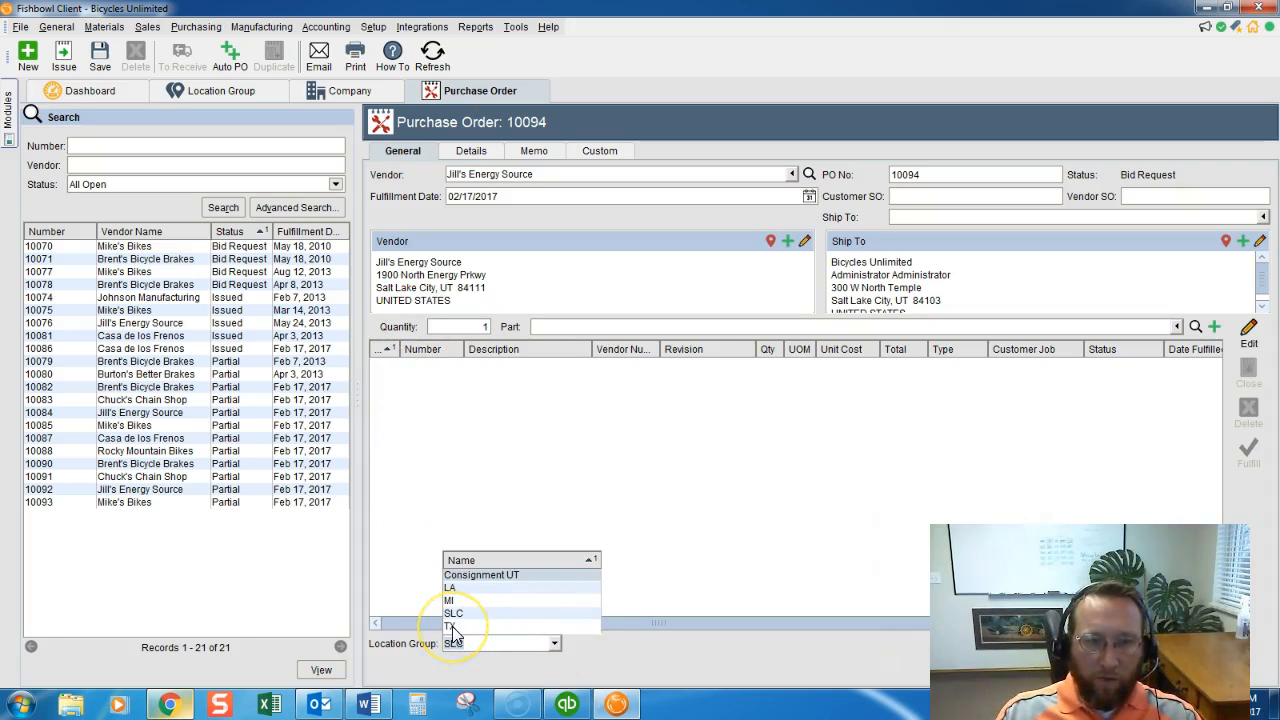
{"action": "left_click", "coordinate": [452, 626]}
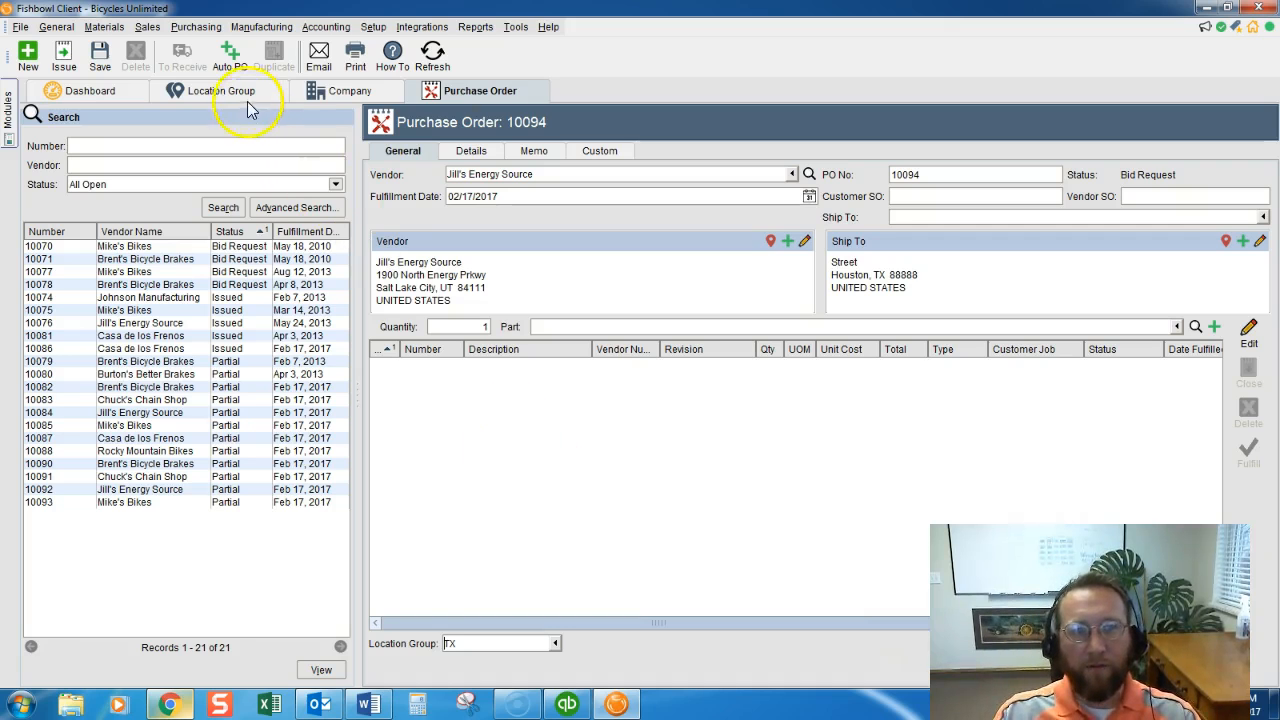
{"action": "left_click", "coordinate": [224, 90]}
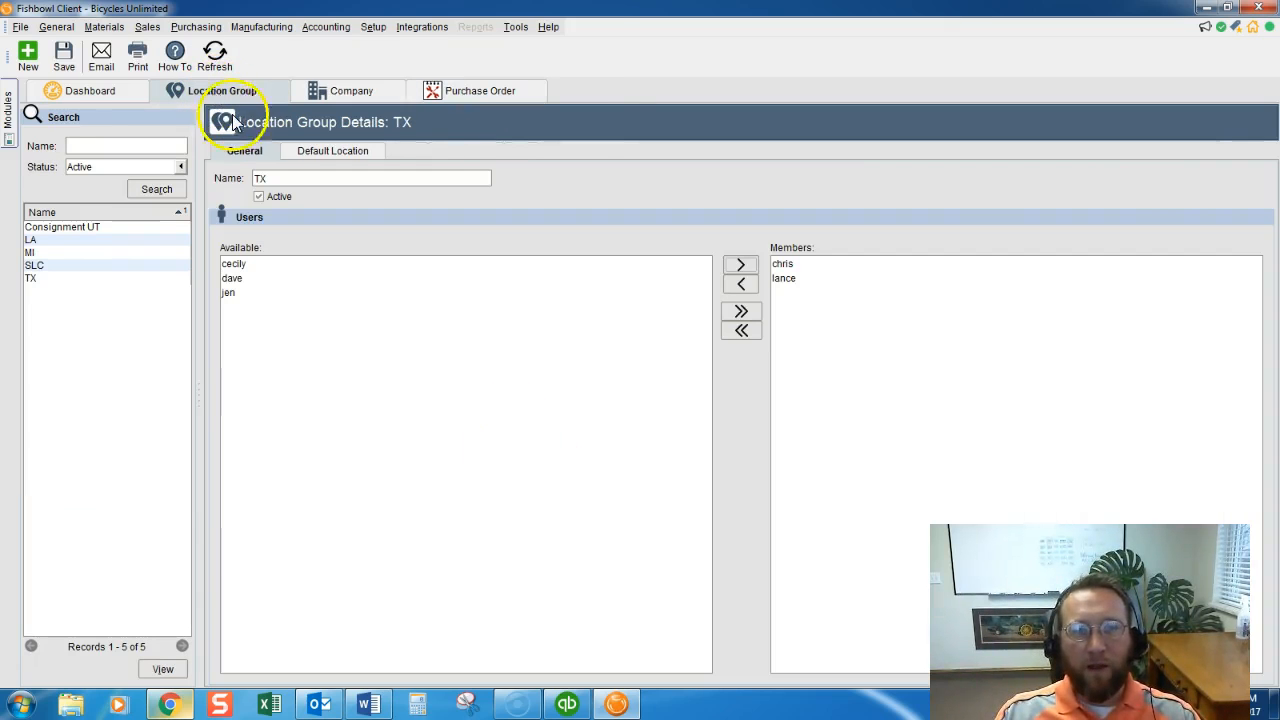
{"action": "mouse_move", "coordinate": [248, 288]}
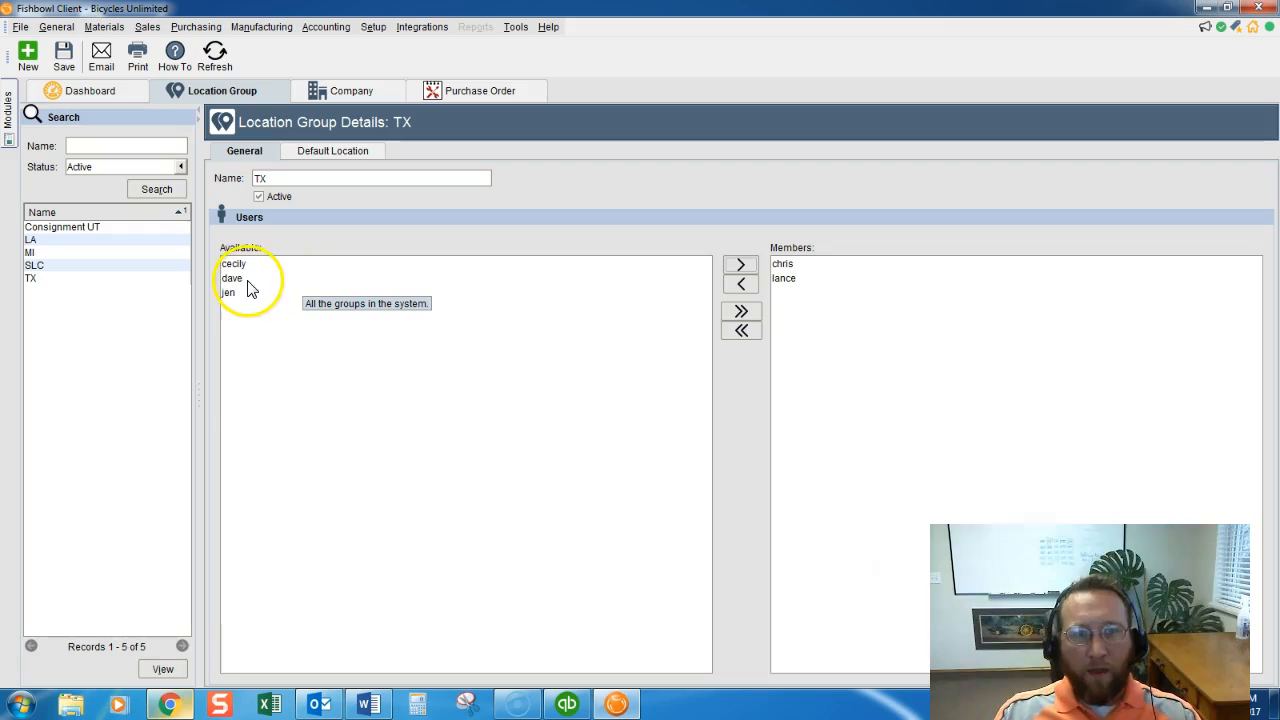
{"action": "left_click", "coordinate": [232, 278]}
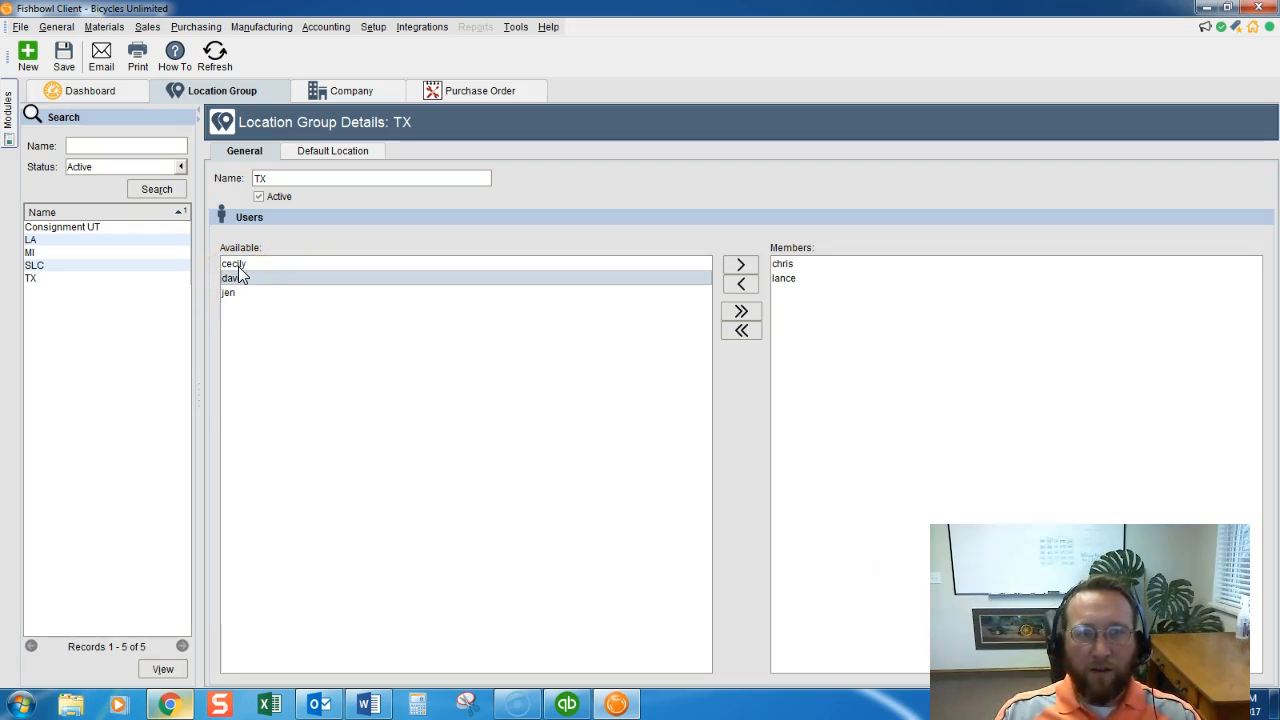
{"action": "left_click", "coordinate": [228, 292]}
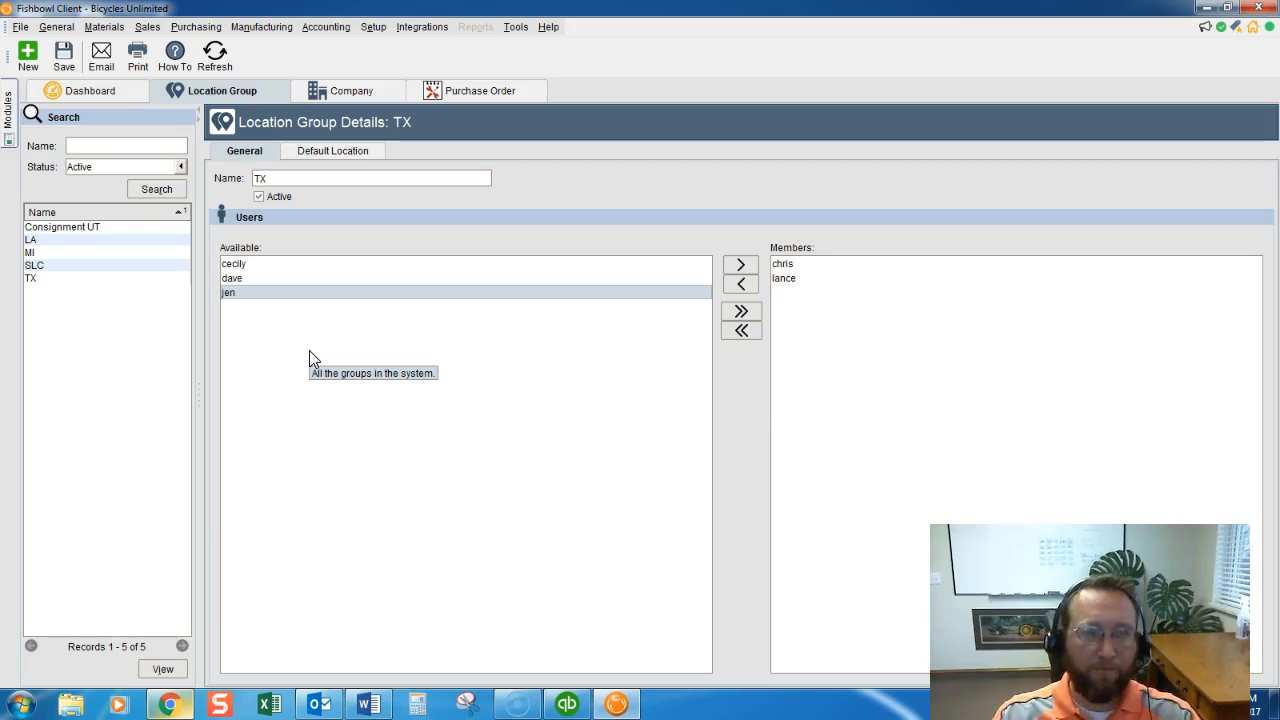
{"action": "mouse_move", "coordinate": [100, 50]}
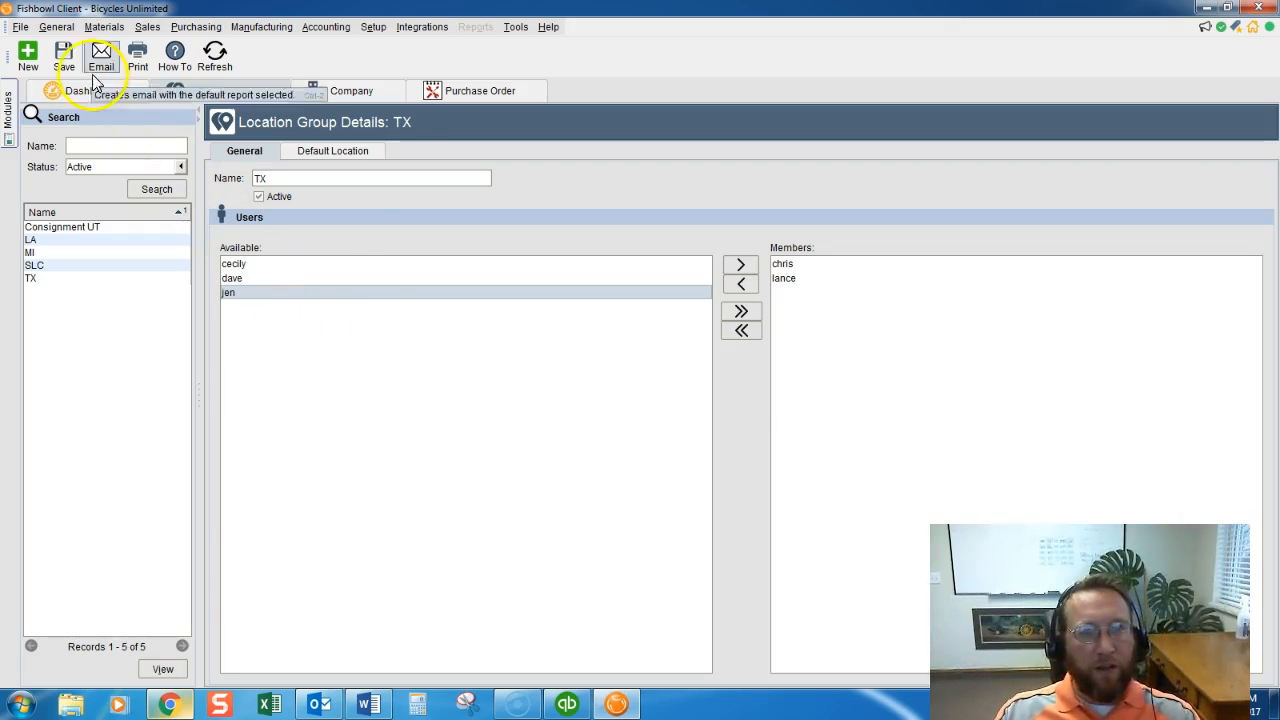
{"action": "left_click", "coordinate": [64, 56]}
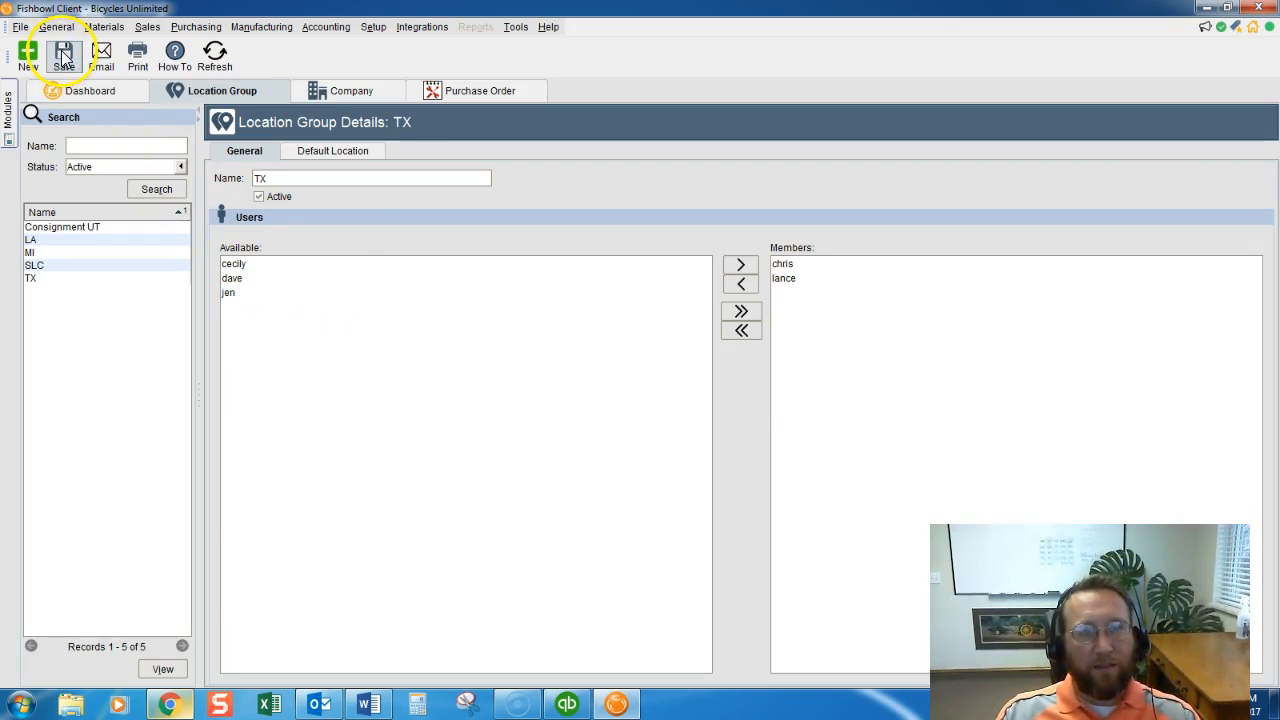
{"action": "mouse_move", "coordinate": [436, 400]}
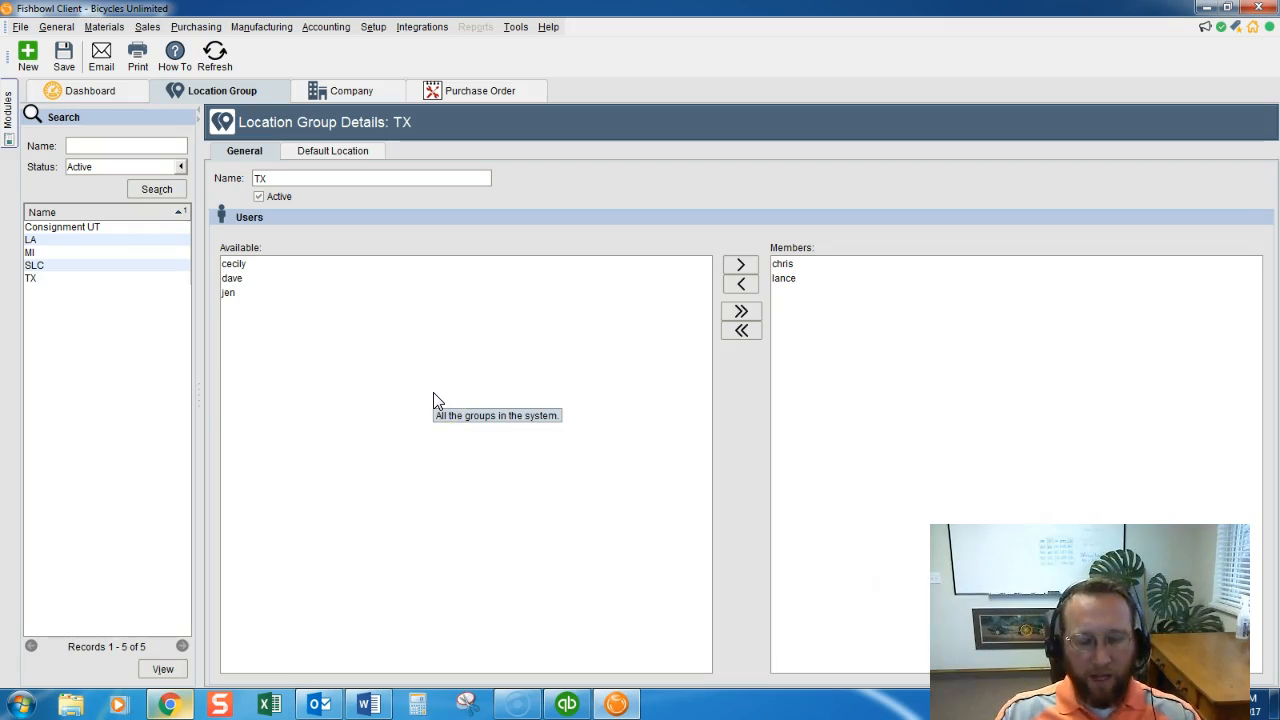